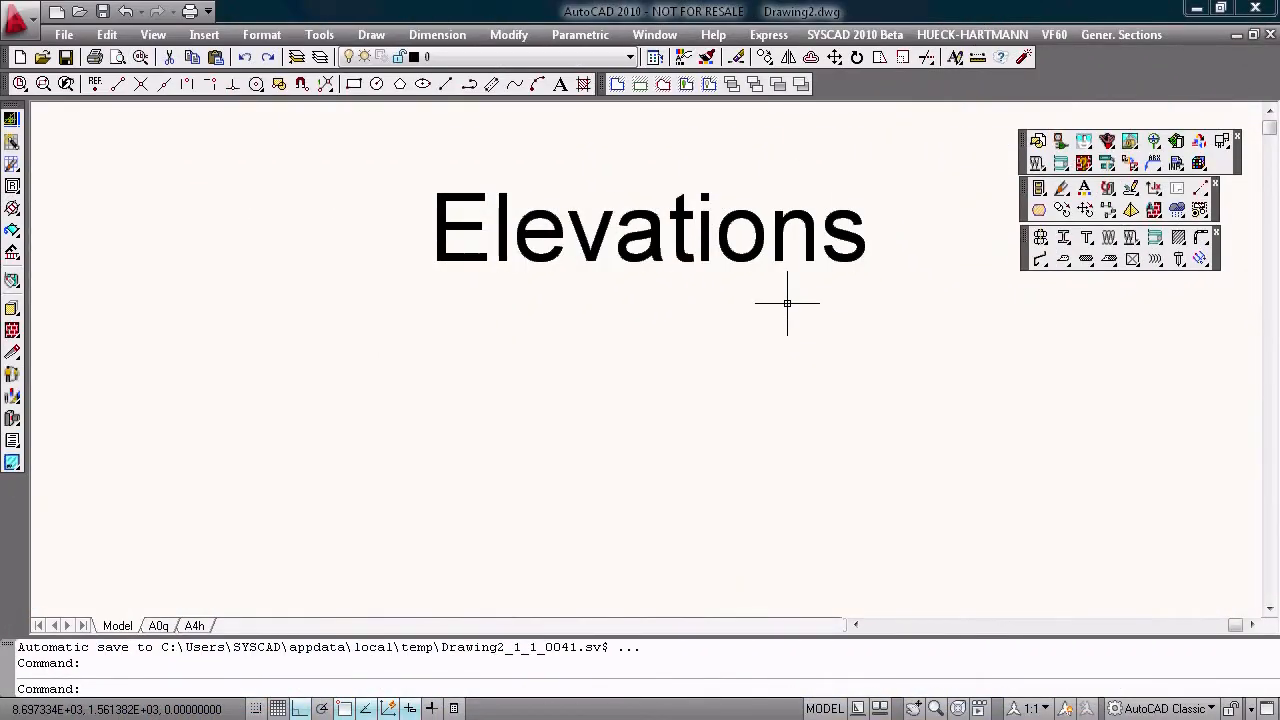
- Define a Centre Line Grid of 4 × 3 fields, 4000 × 3000 mm, with mullion 523103 and transom 523301
click(1120, 34)
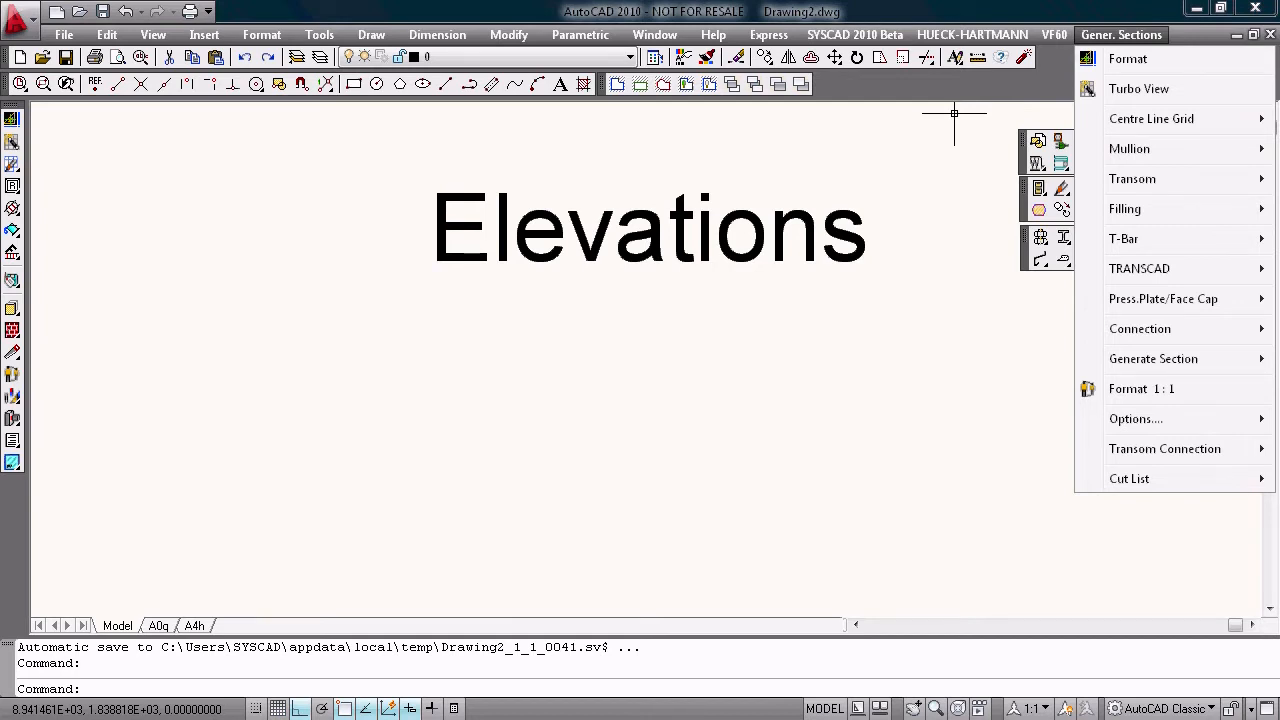
mouse_move(1138, 88)
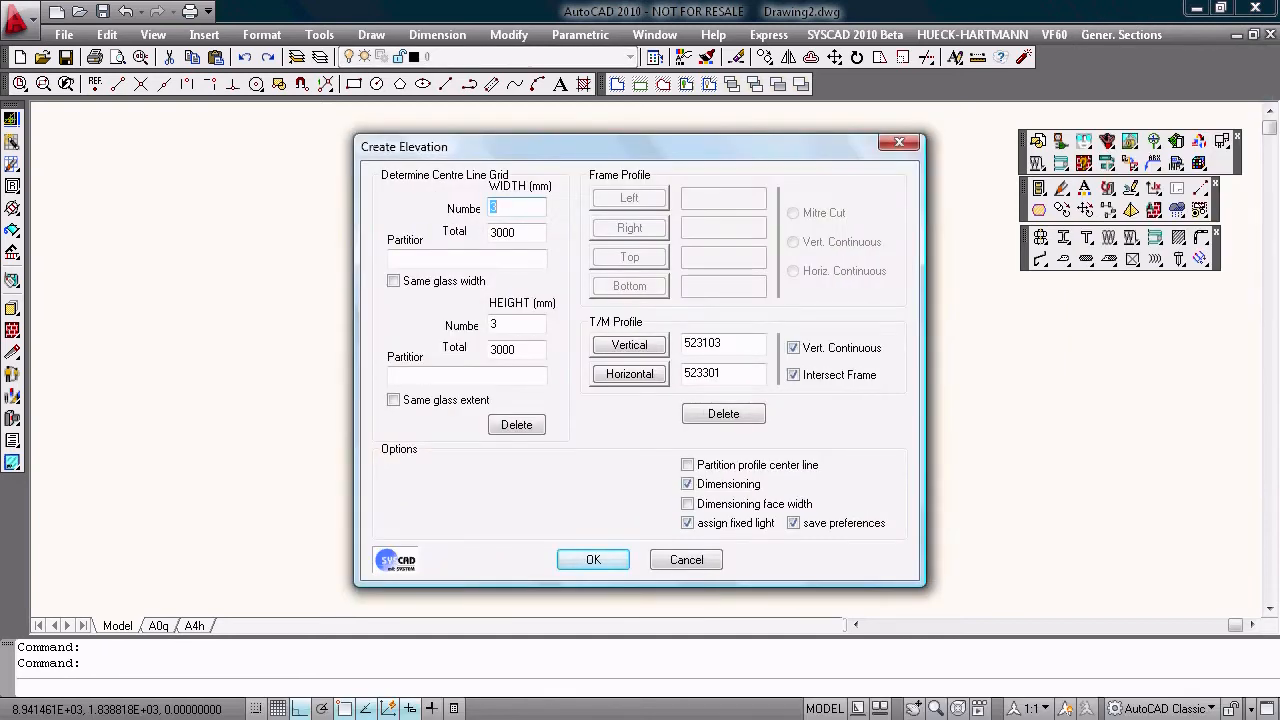
text(3)
text(4)
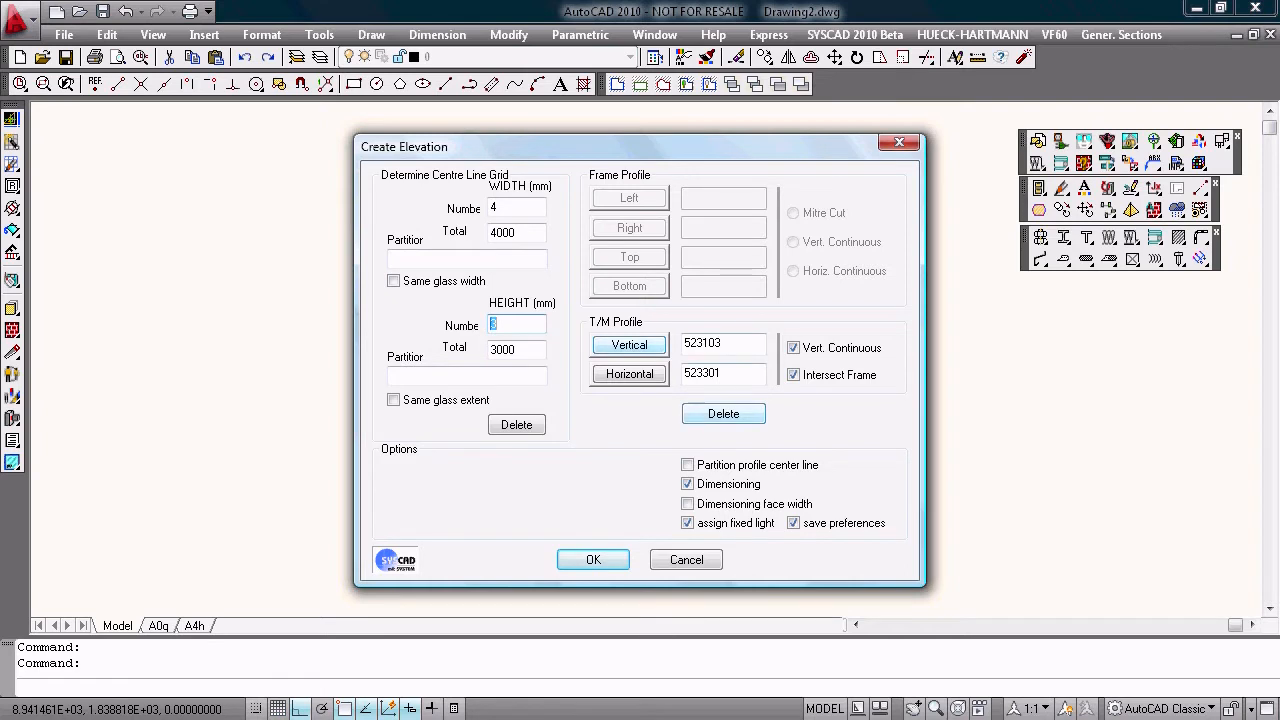
click(628, 344)
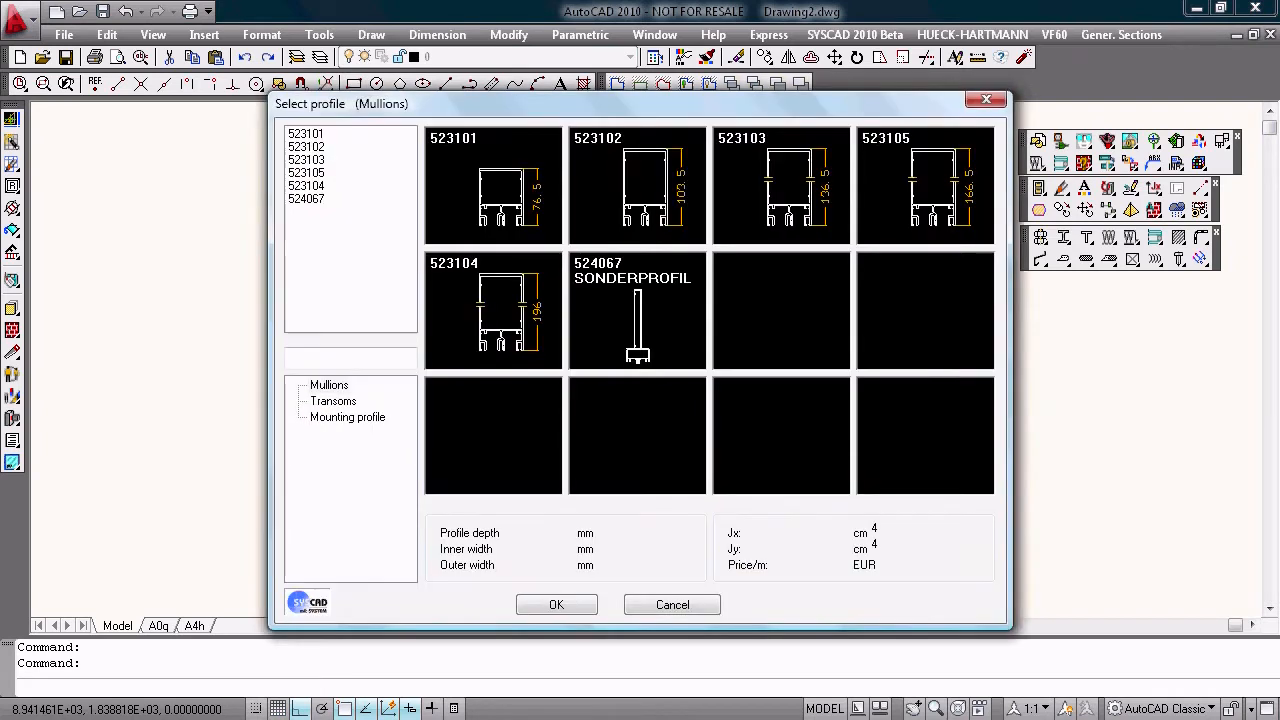
click(556, 604)
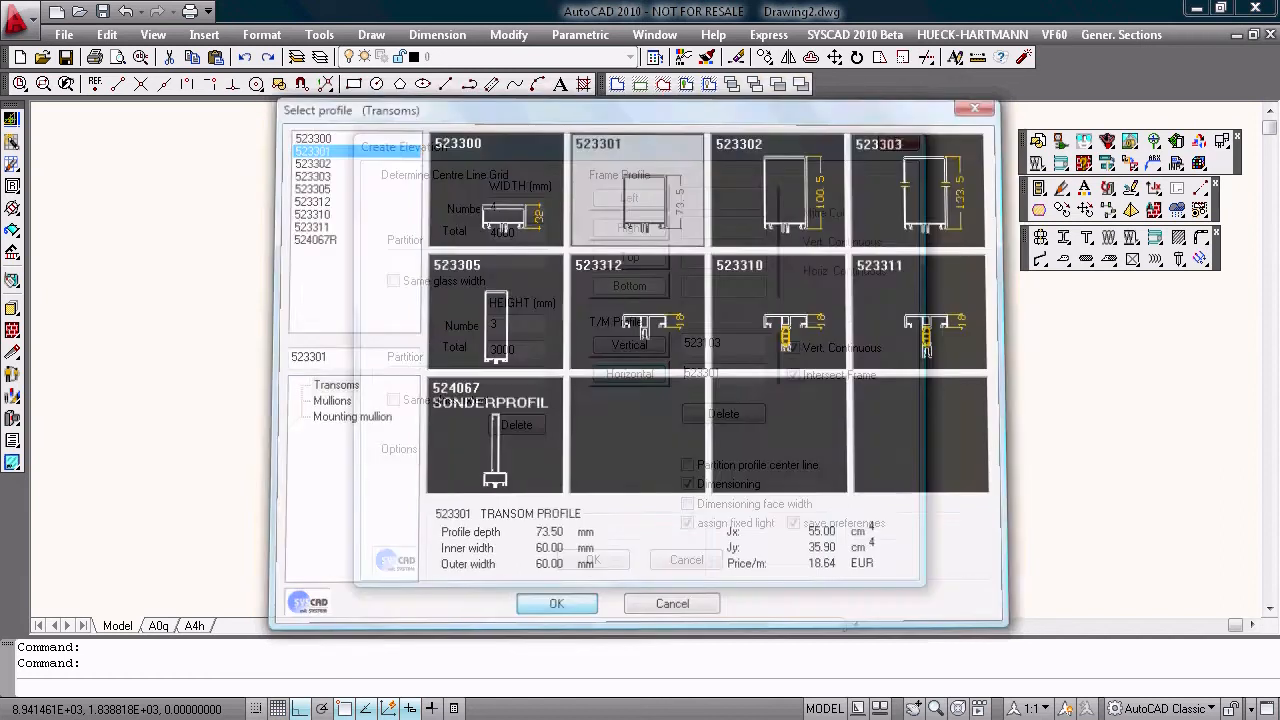
click(556, 604)
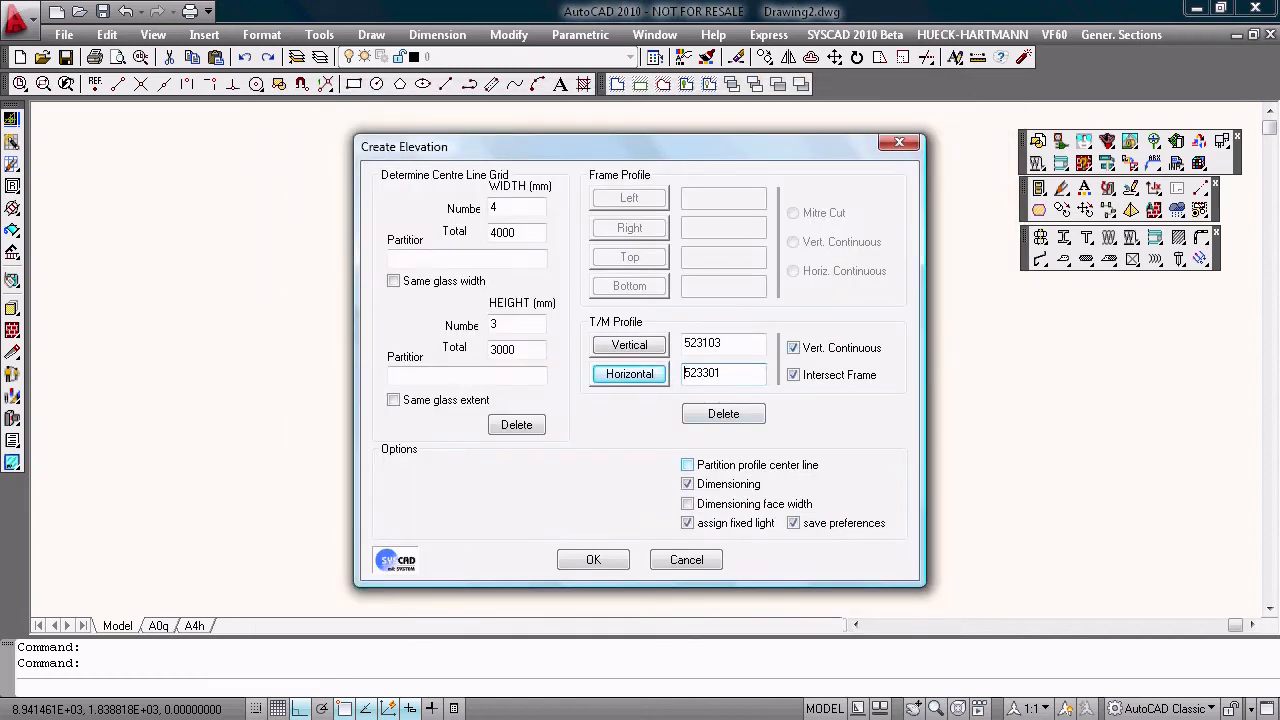
click(592, 560)
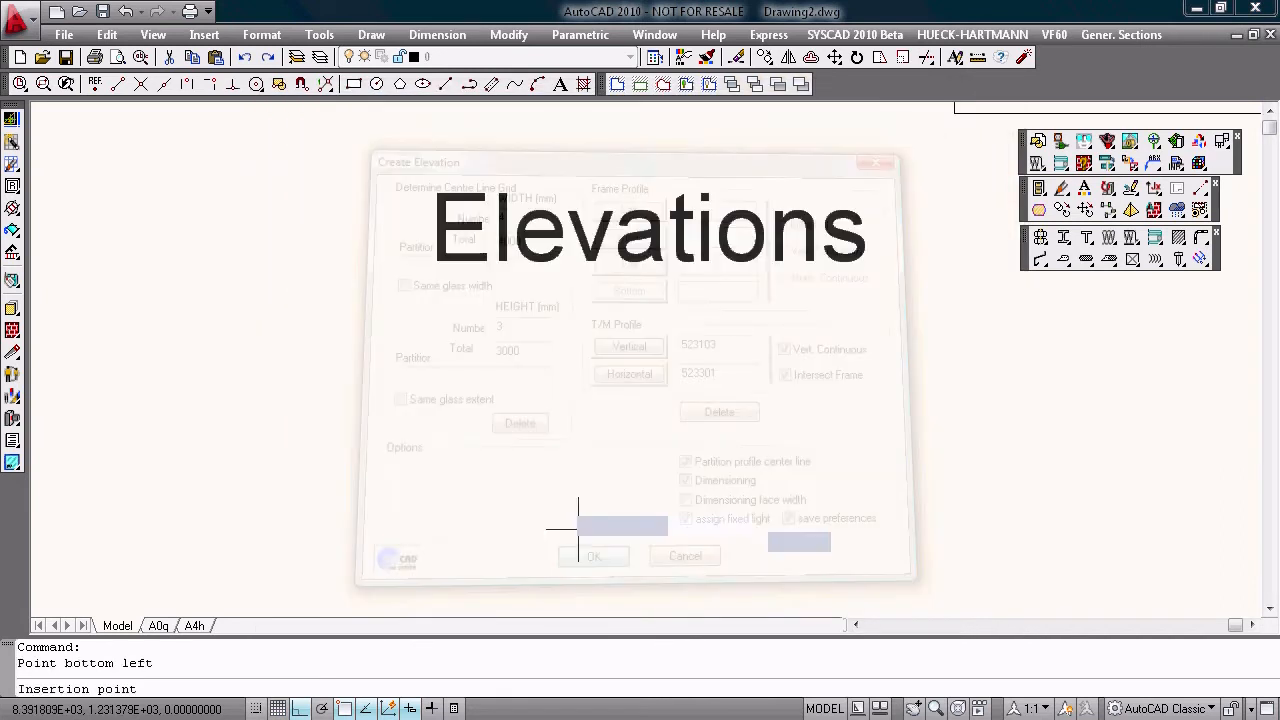
- Place the grid at its bottom-left point with default glazing and face cap 460600 on all 16 profiles
click(592, 556)
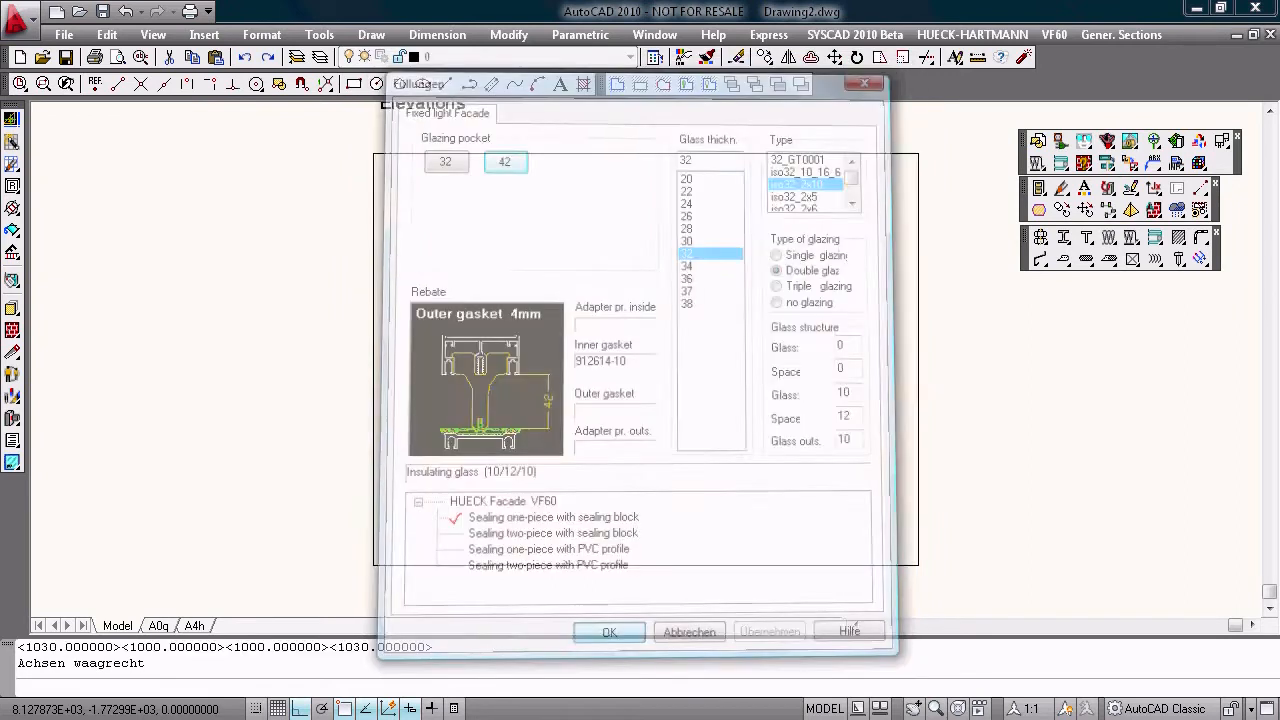
click(608, 632)
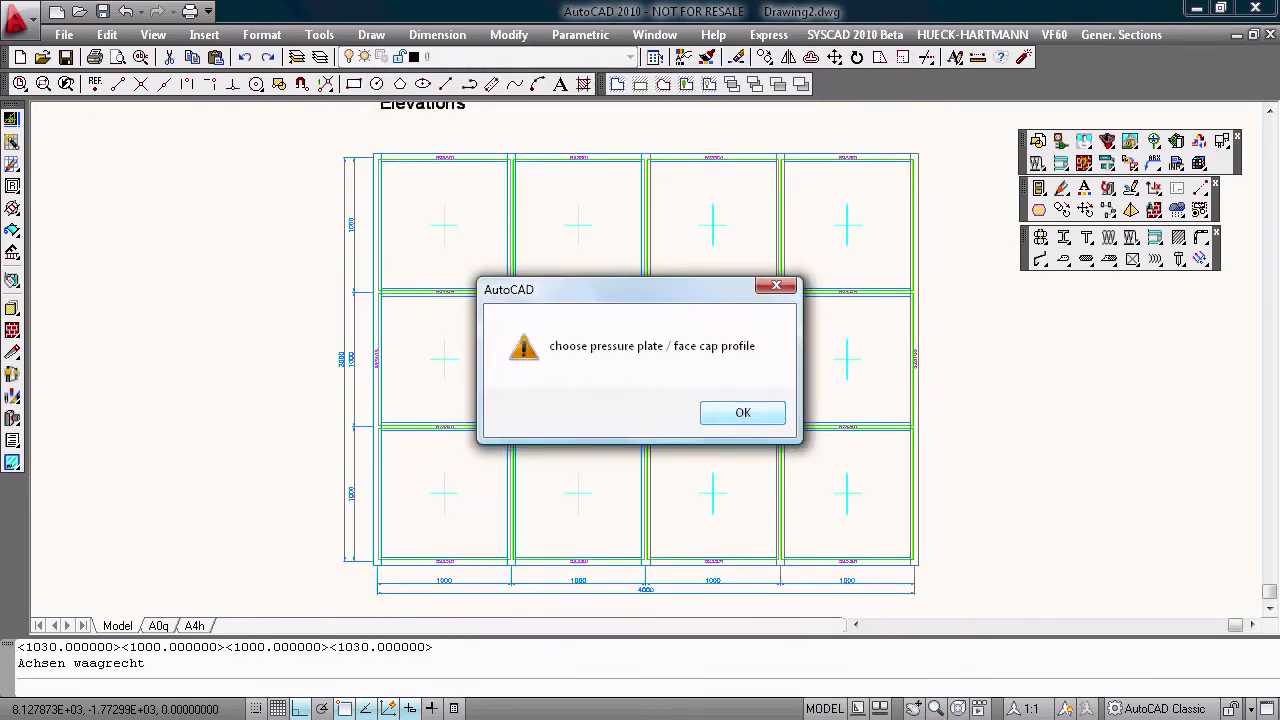
click(742, 412)
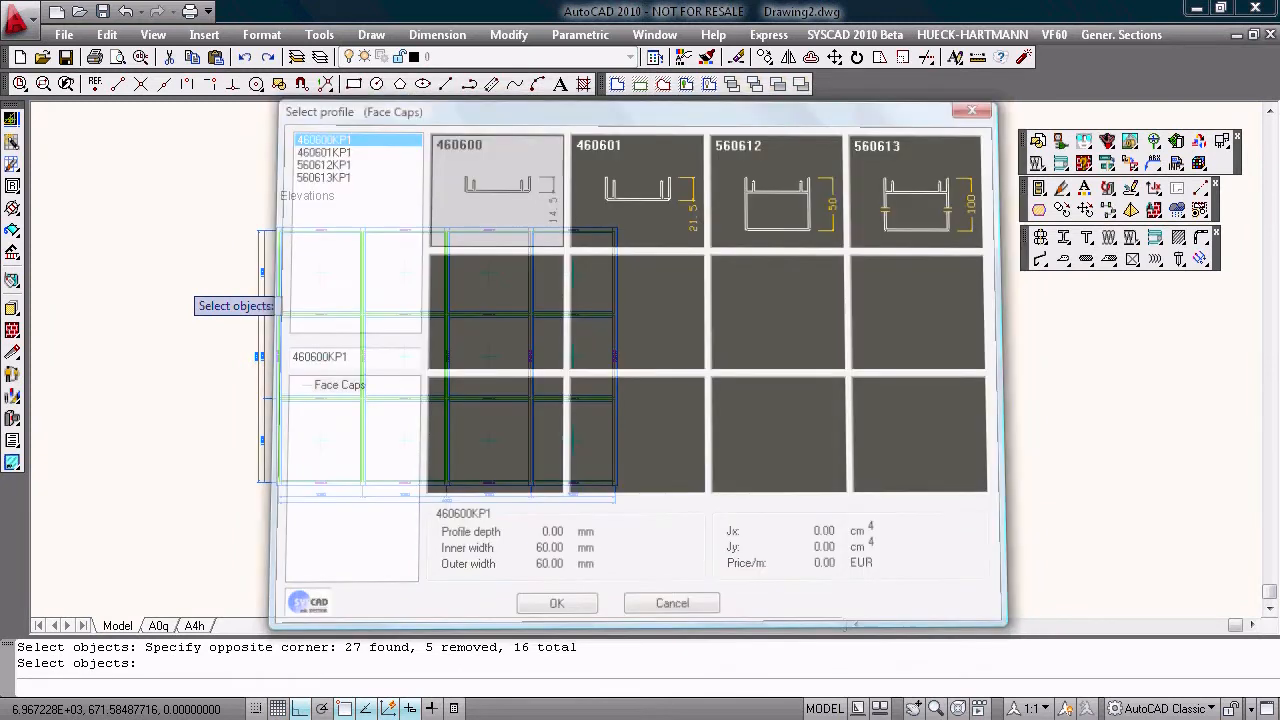
click(556, 604)
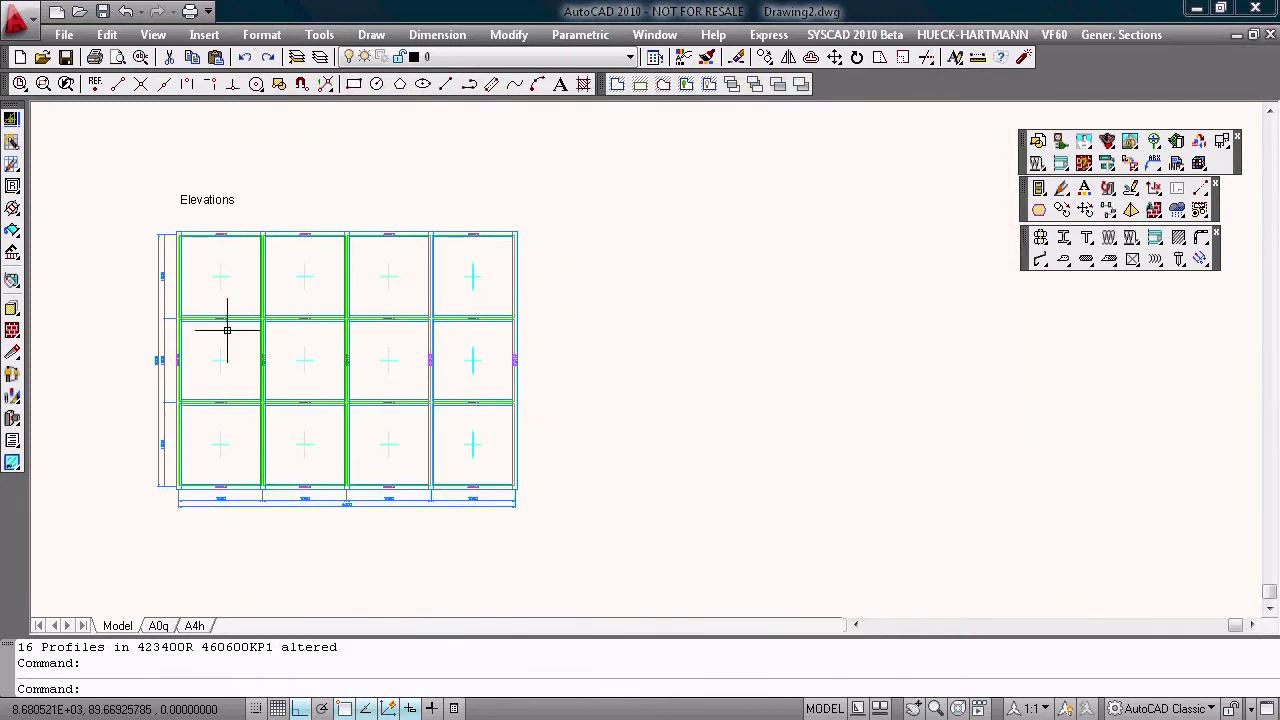
- Replace the left middle field's glazing with a LAMBDA 77L insert frame on mounting profile 803120_28
click(220, 330)
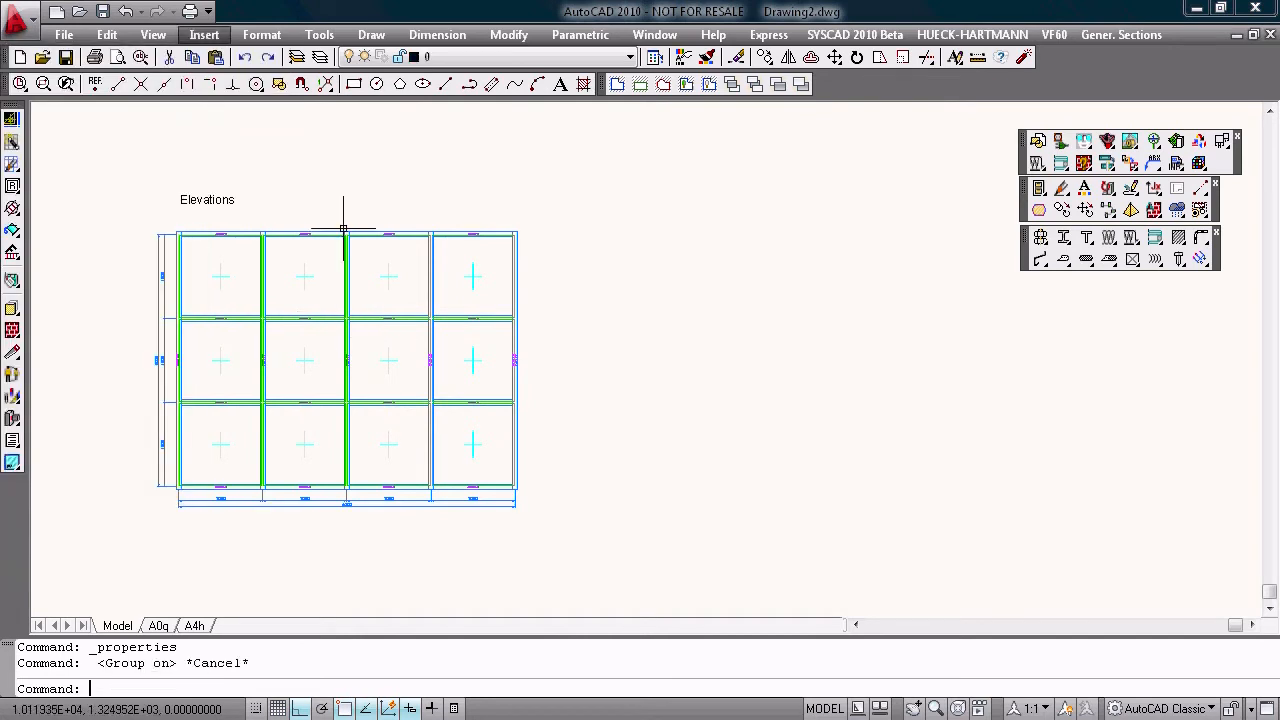
click(220, 360)
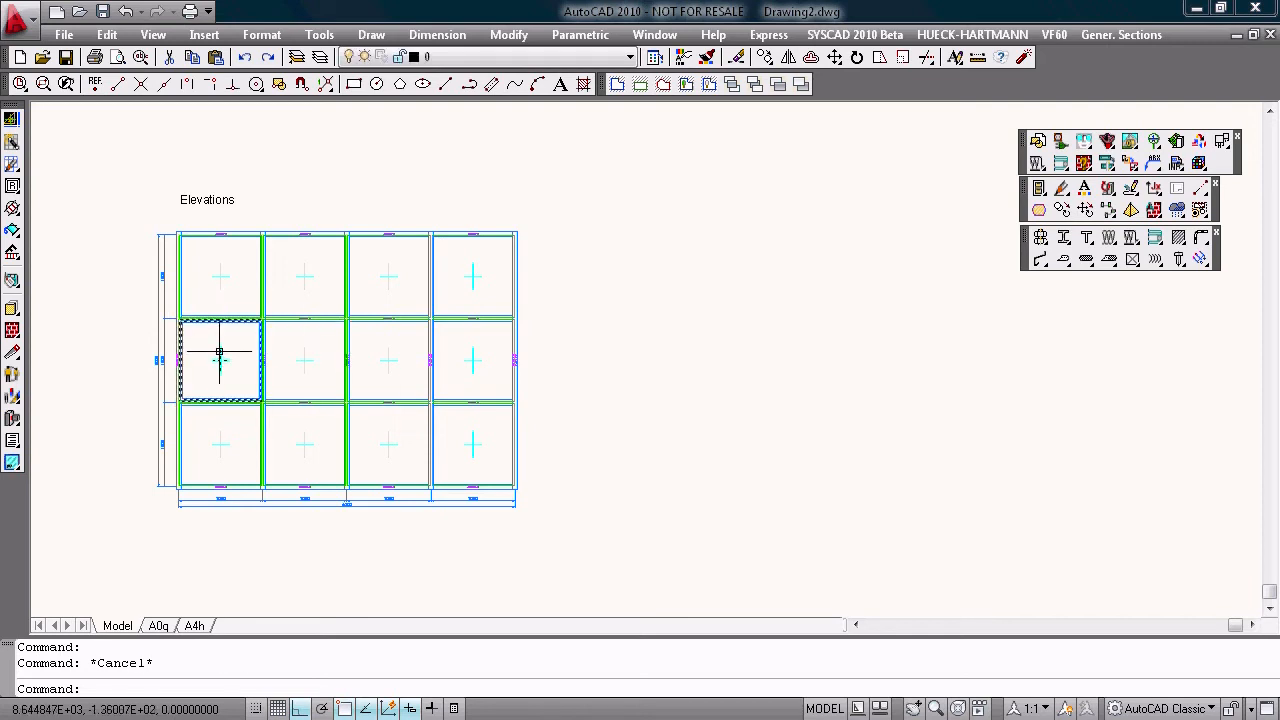
double_click(220, 358)
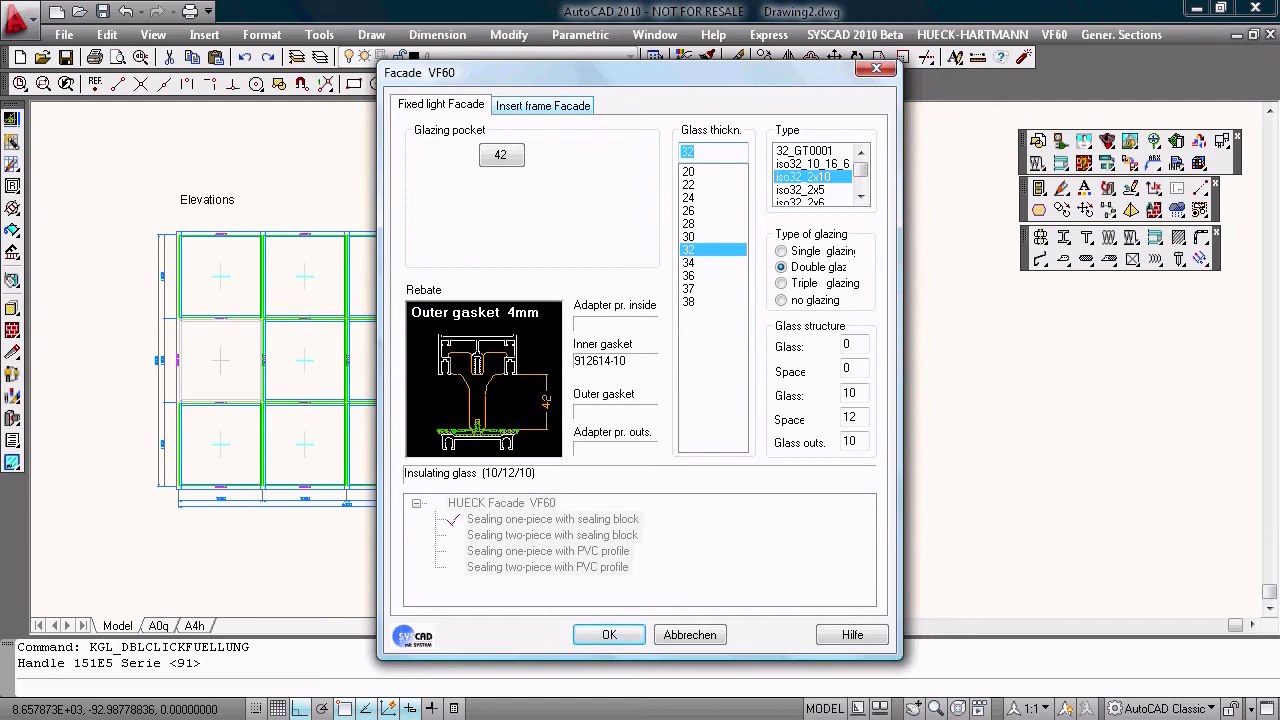
click(544, 104)
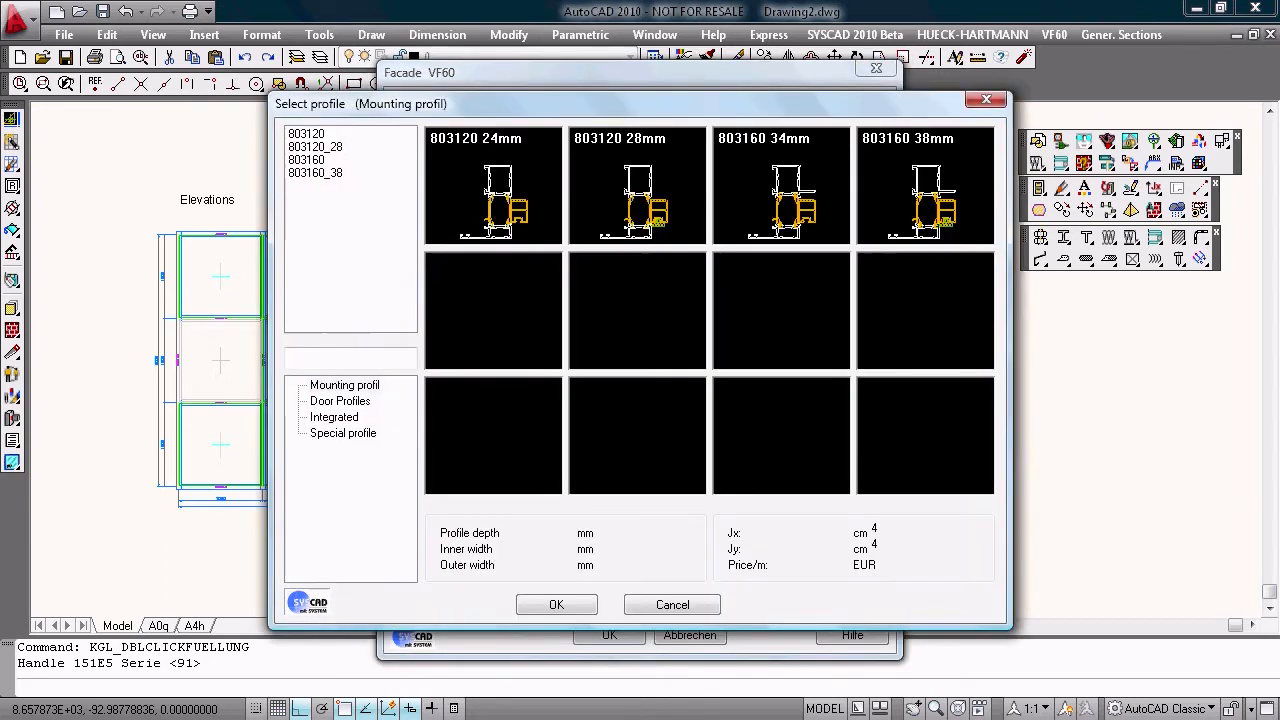
click(316, 146)
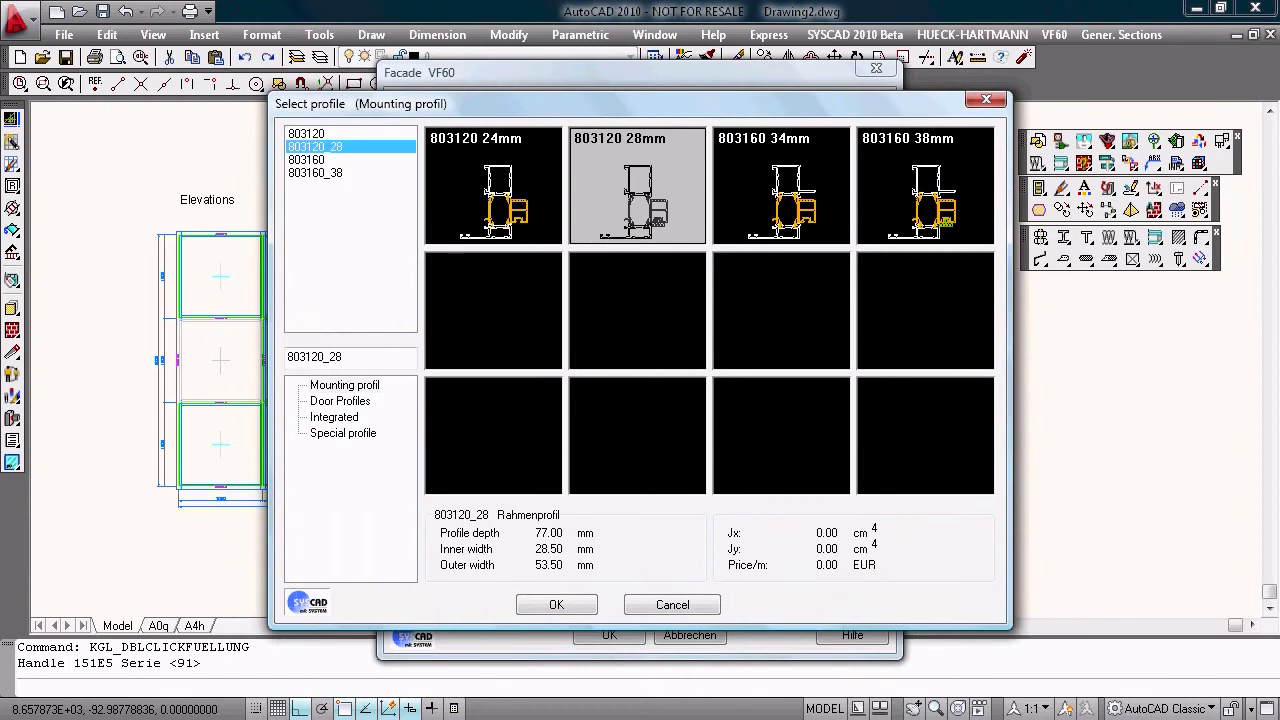
click(556, 604)
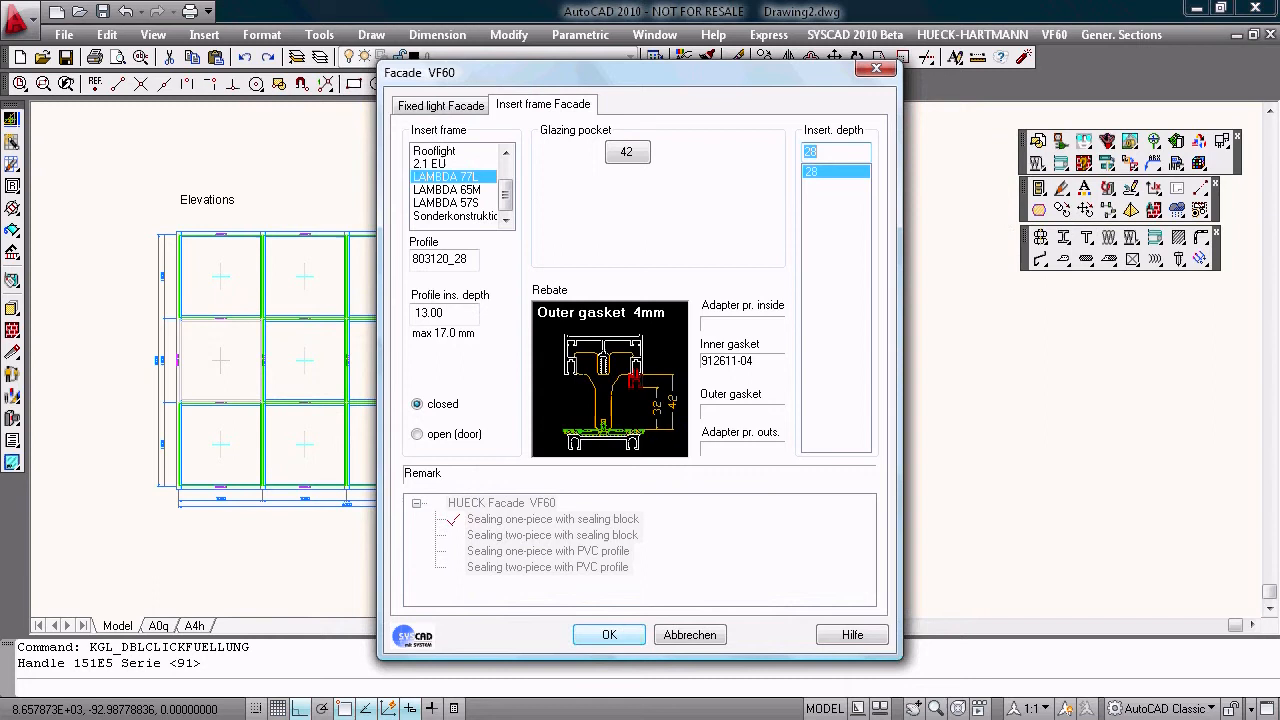
click(608, 634)
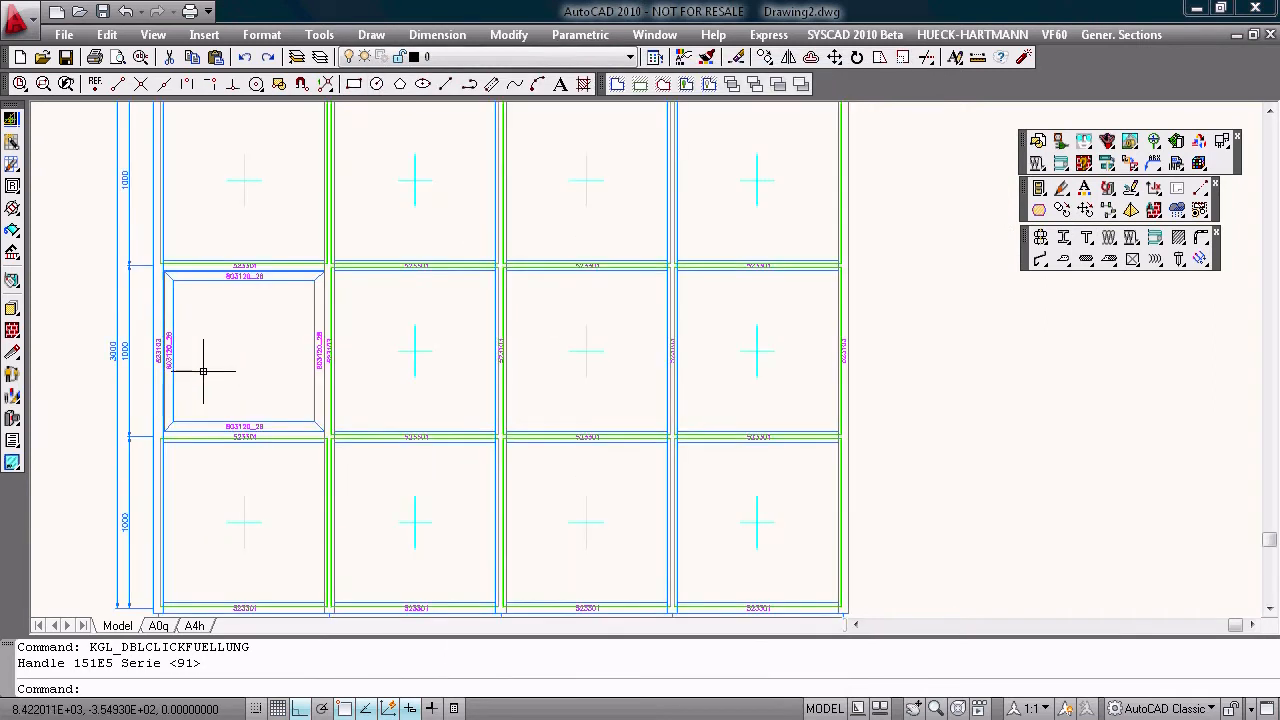
mouse_move(76, 202)
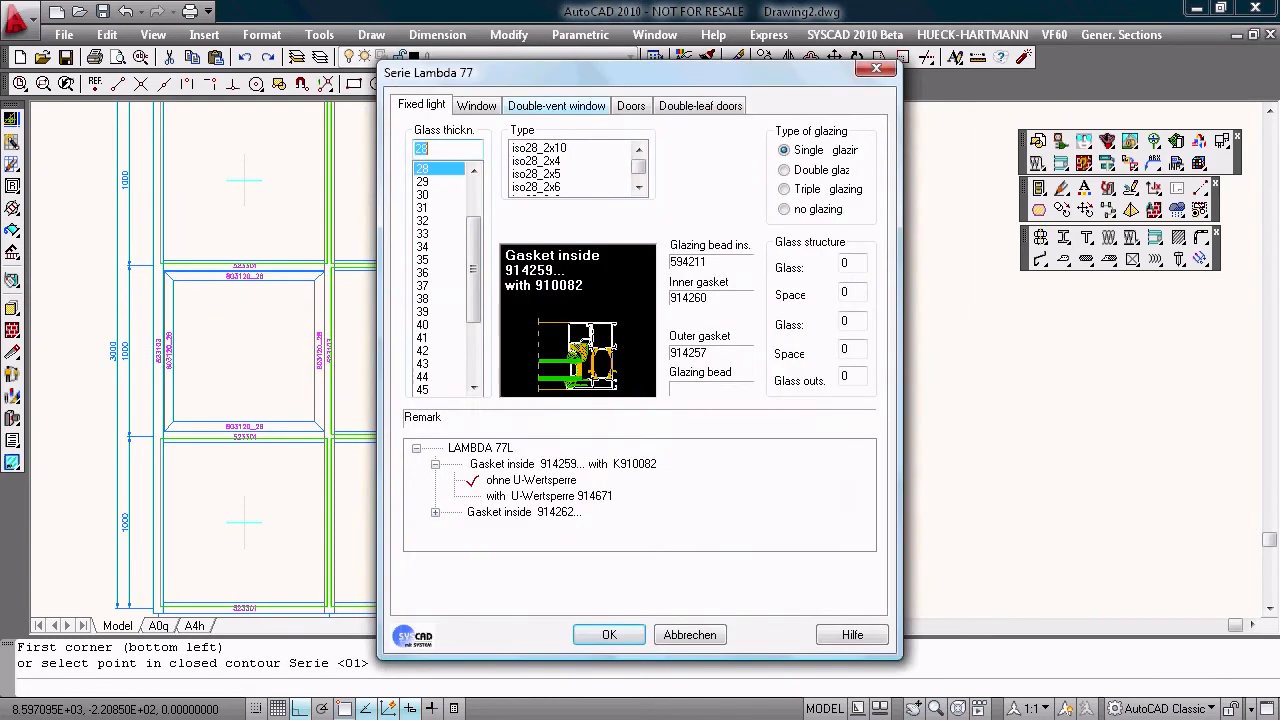
- Make the insert a TT R tilt-turn vent, profile 803210, double glazing, second fitting variant with handle
click(476, 104)
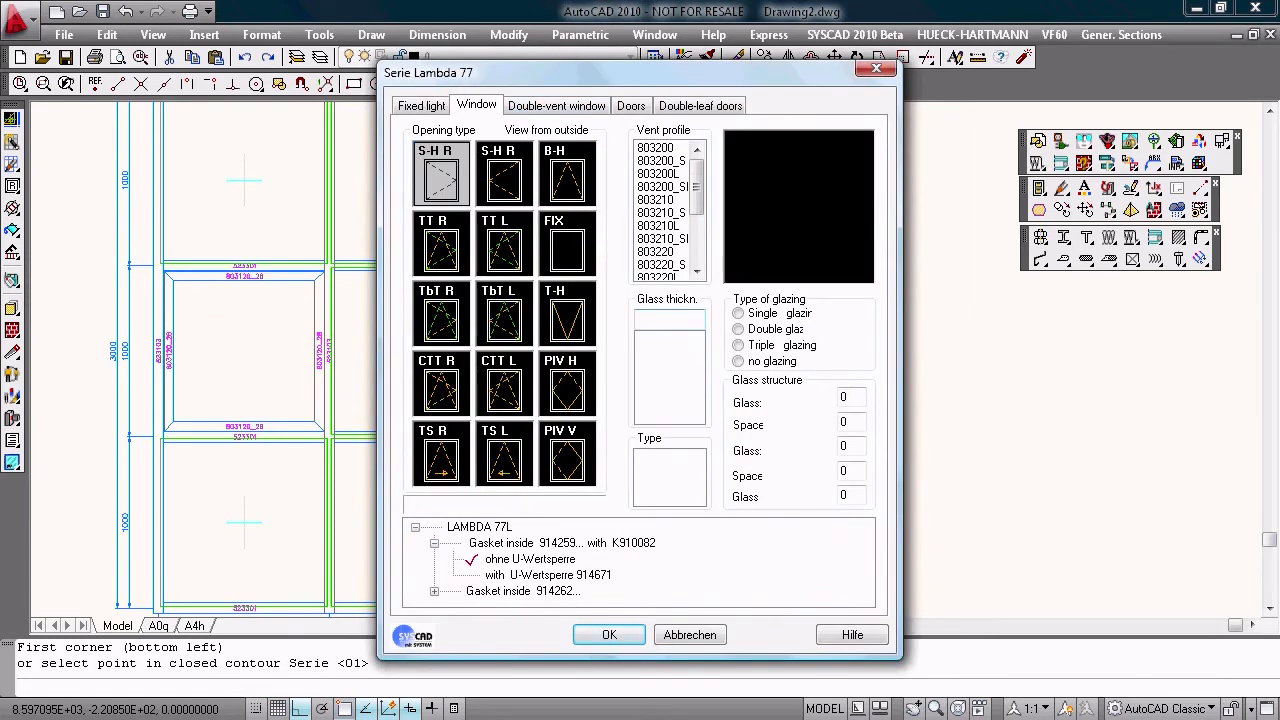
click(656, 148)
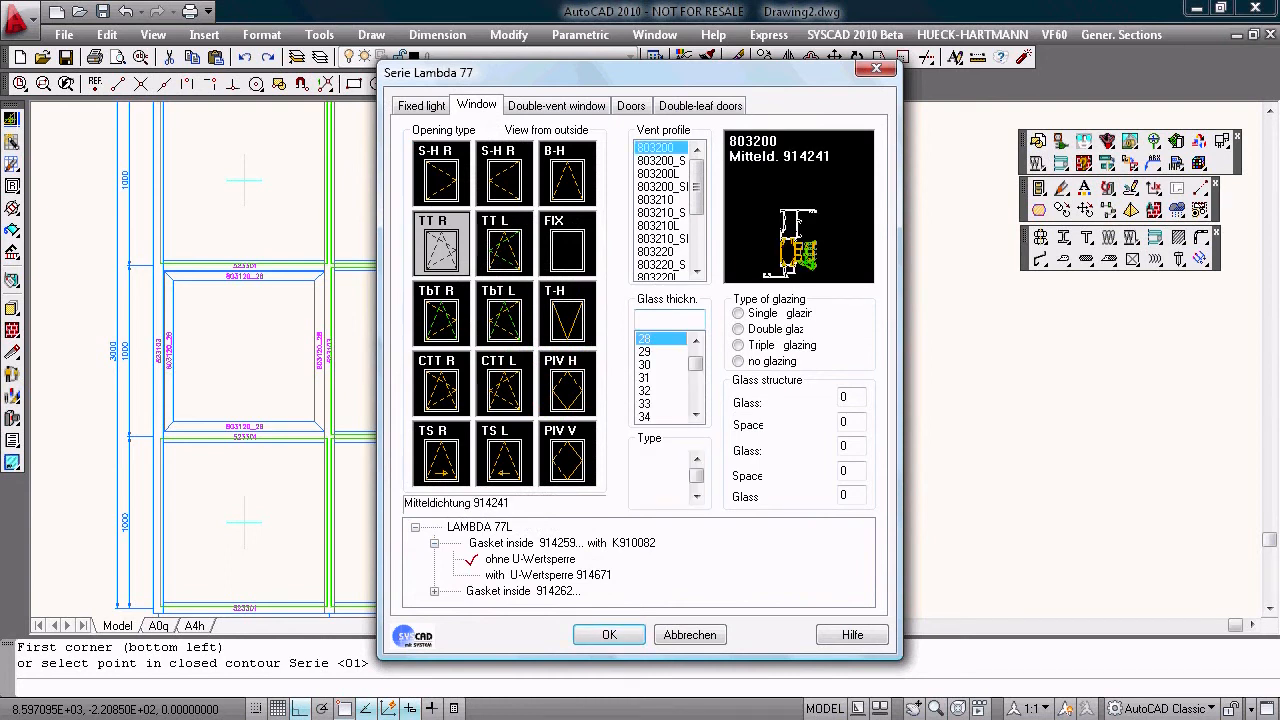
click(660, 188)
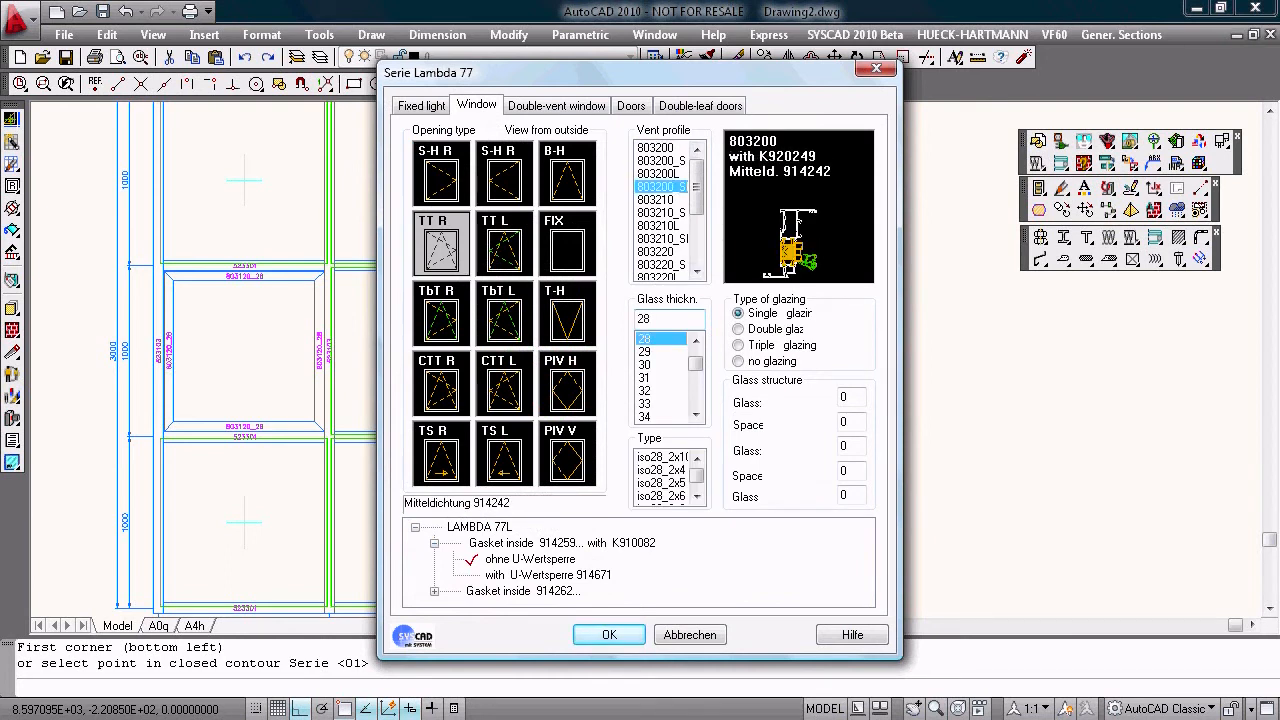
click(656, 200)
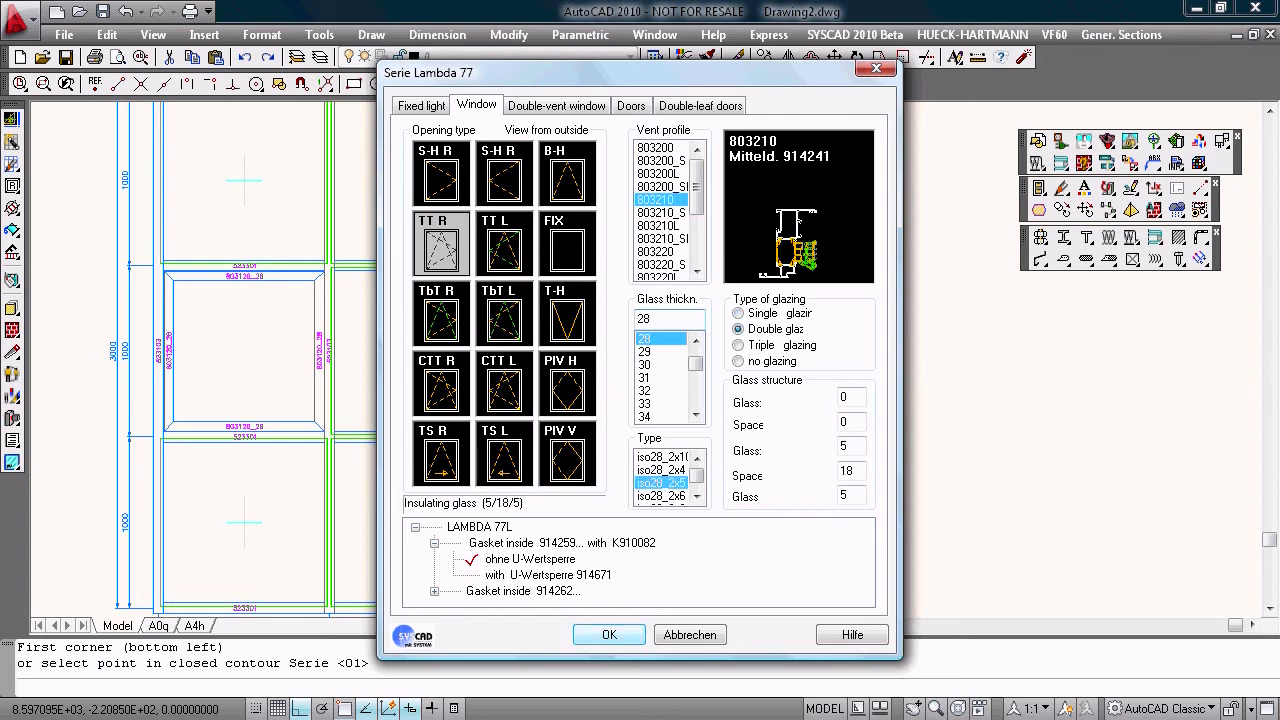
click(608, 634)
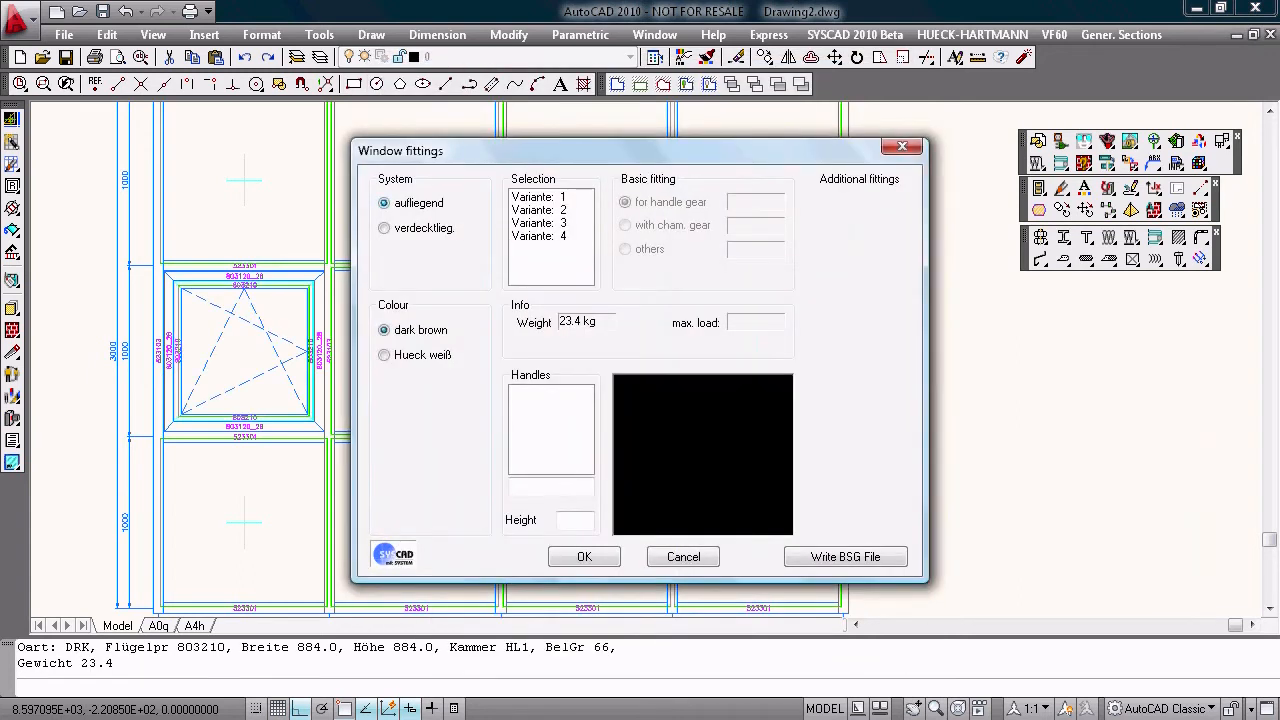
click(550, 210)
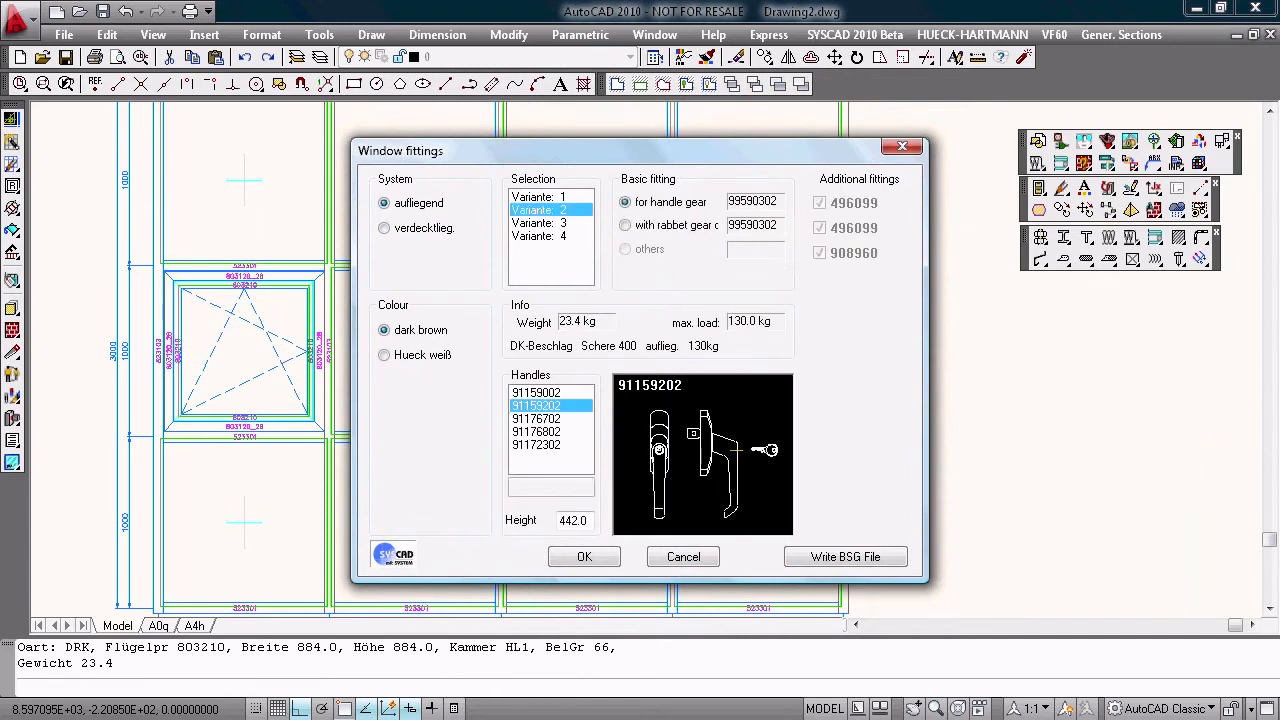
click(584, 556)
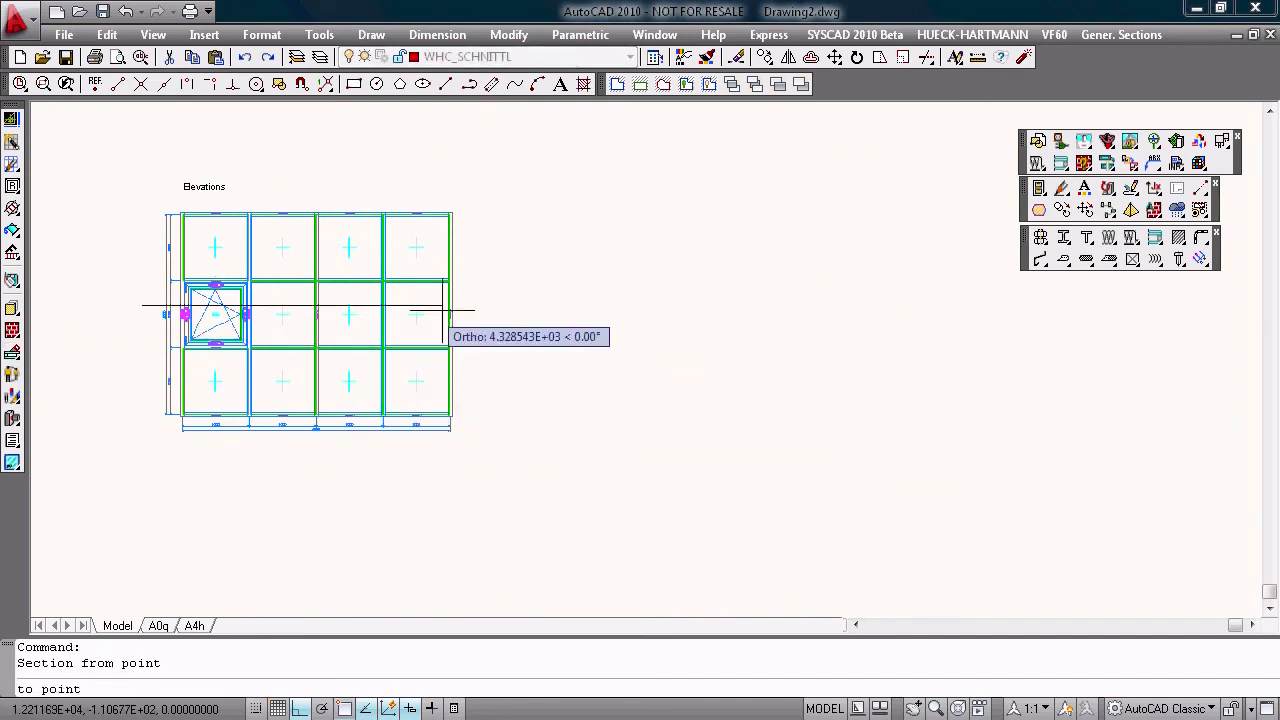
- Cut a horizontal section across the grid and position the sectional drawing below the elevation
click(464, 300)
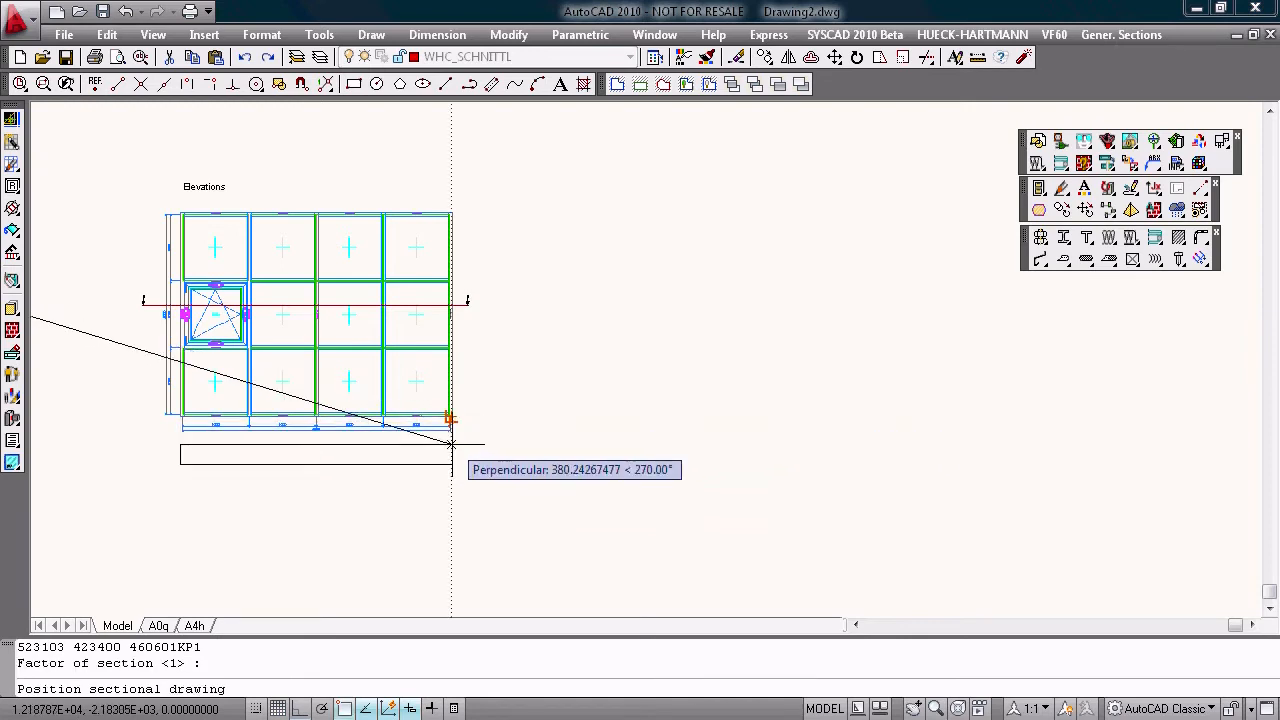
click(450, 444)
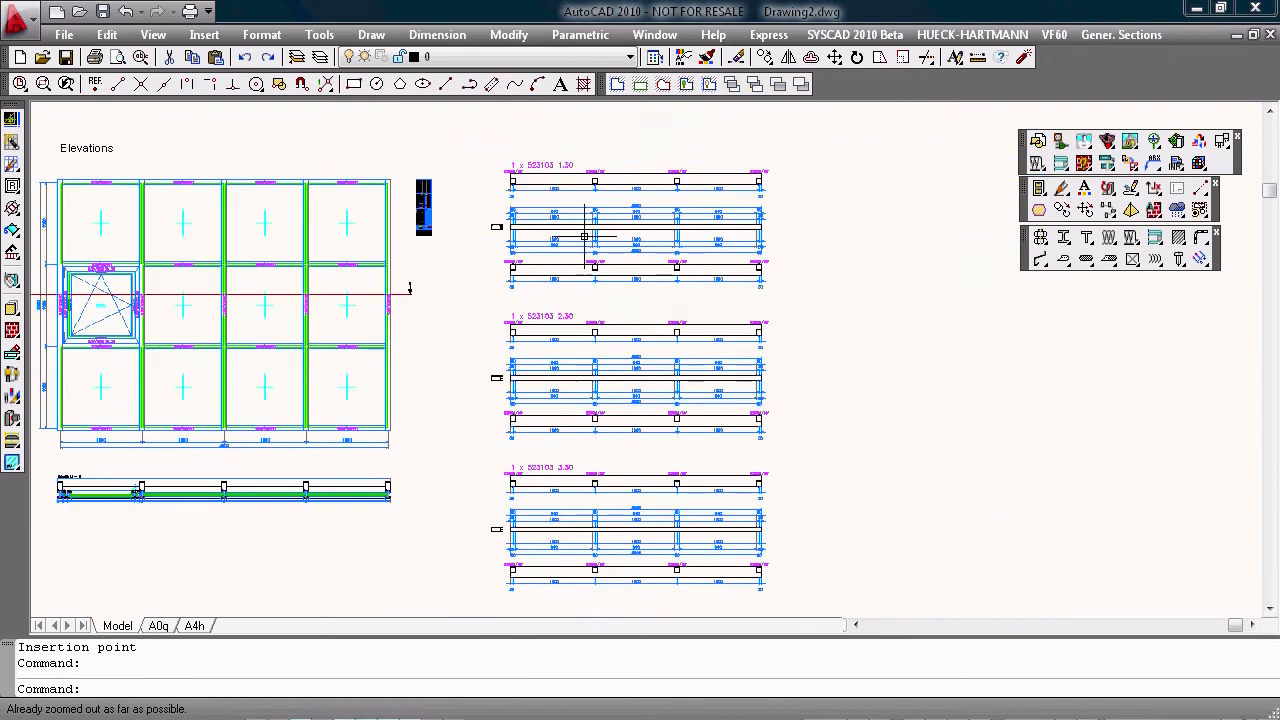
mouse_move(420, 468)
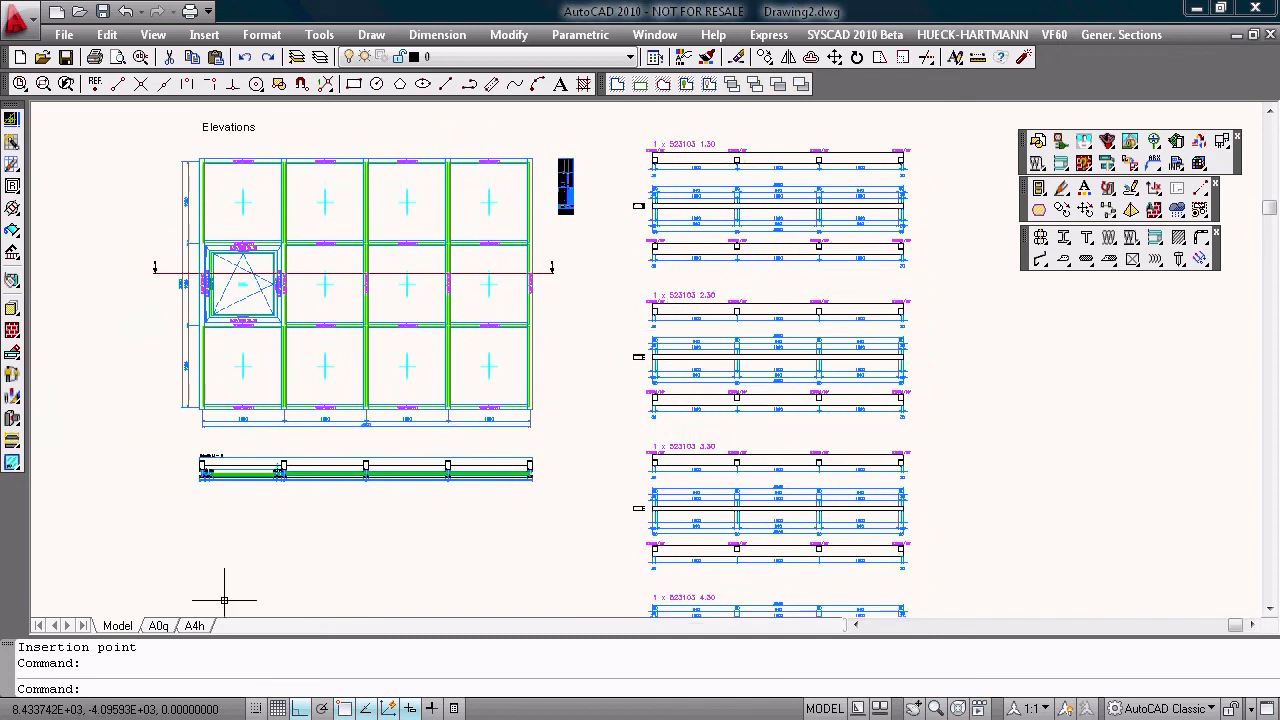
- Place a scaled viewport of the facade elevation in the upper-left of the A0q layout sheet
click(158, 624)
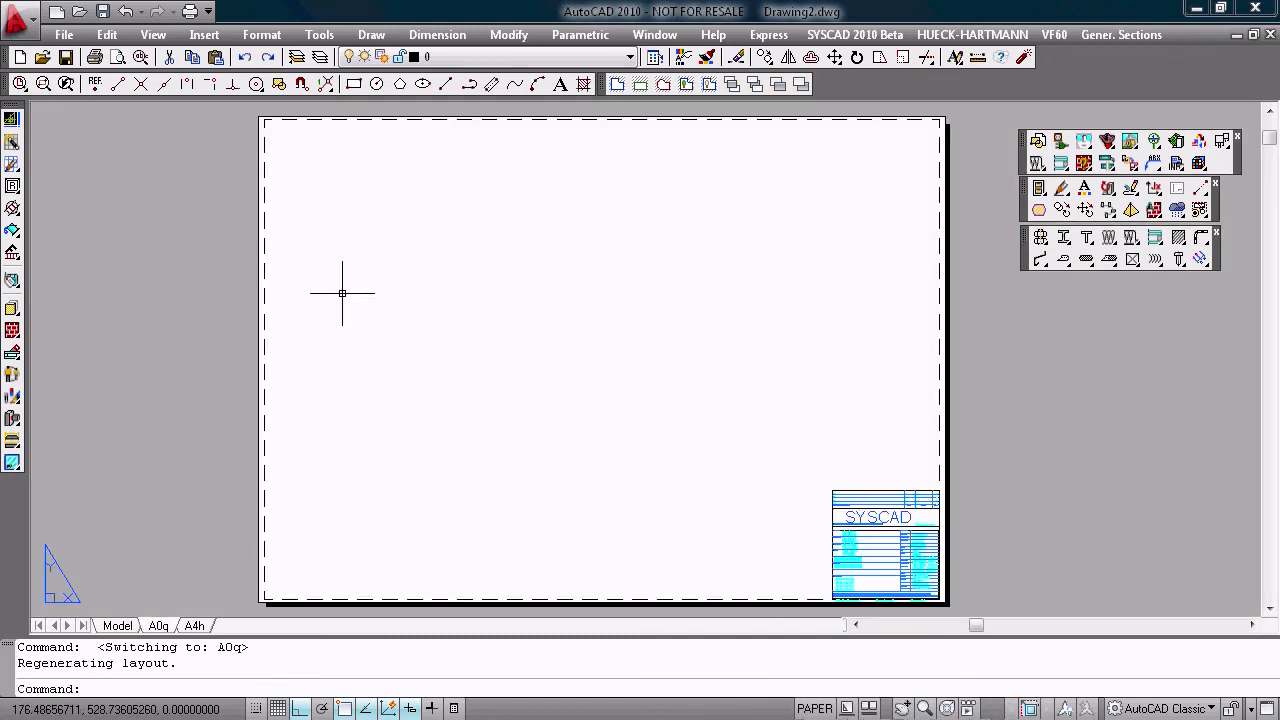
mouse_move(986, 186)
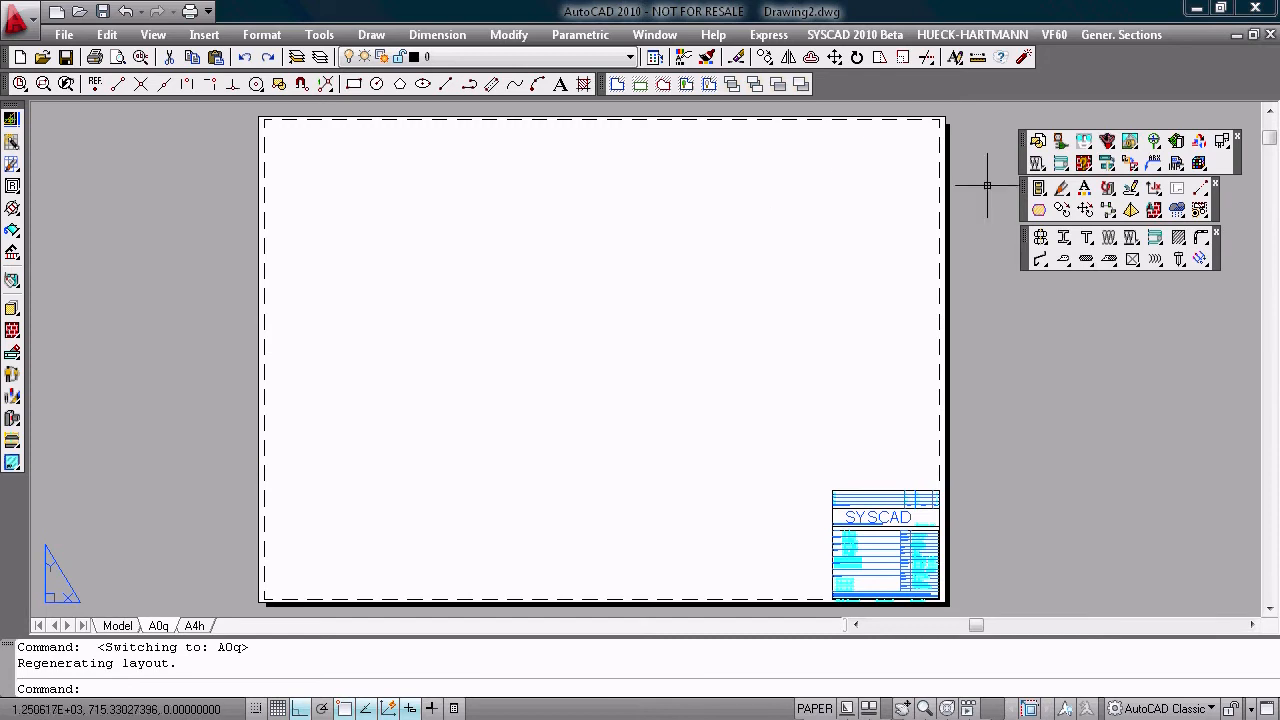
mouse_move(1108, 188)
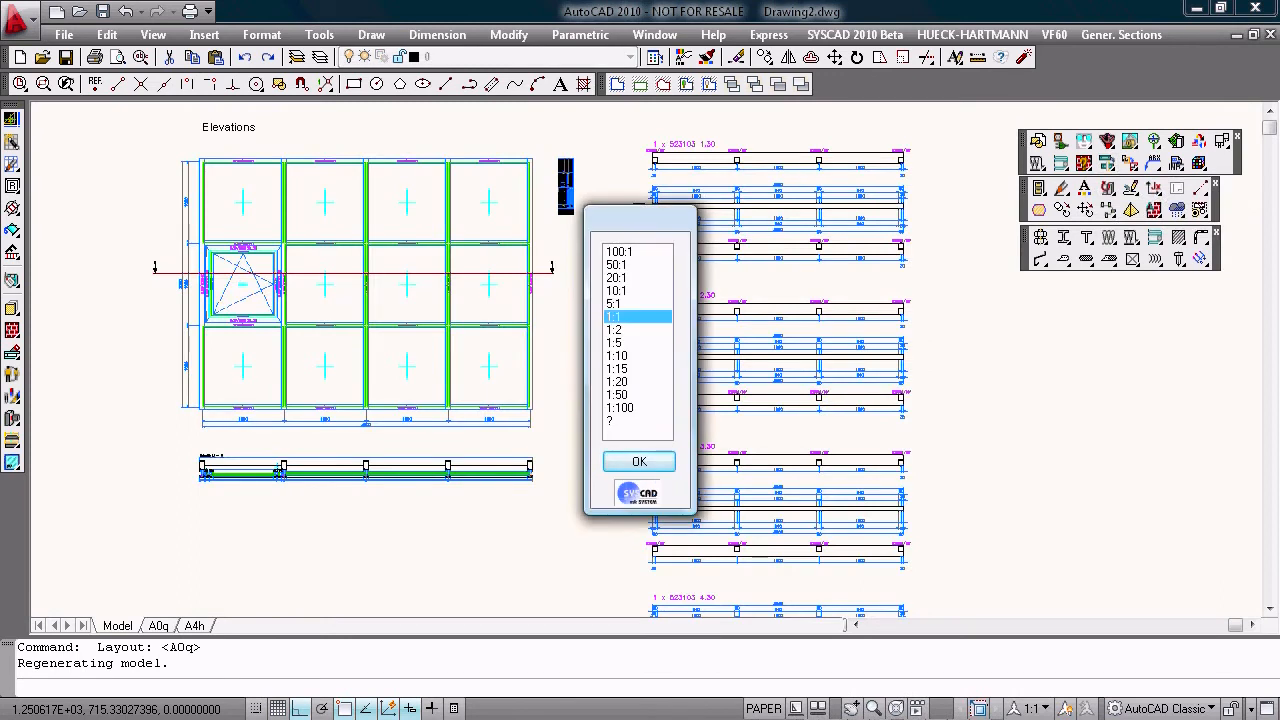
click(616, 356)
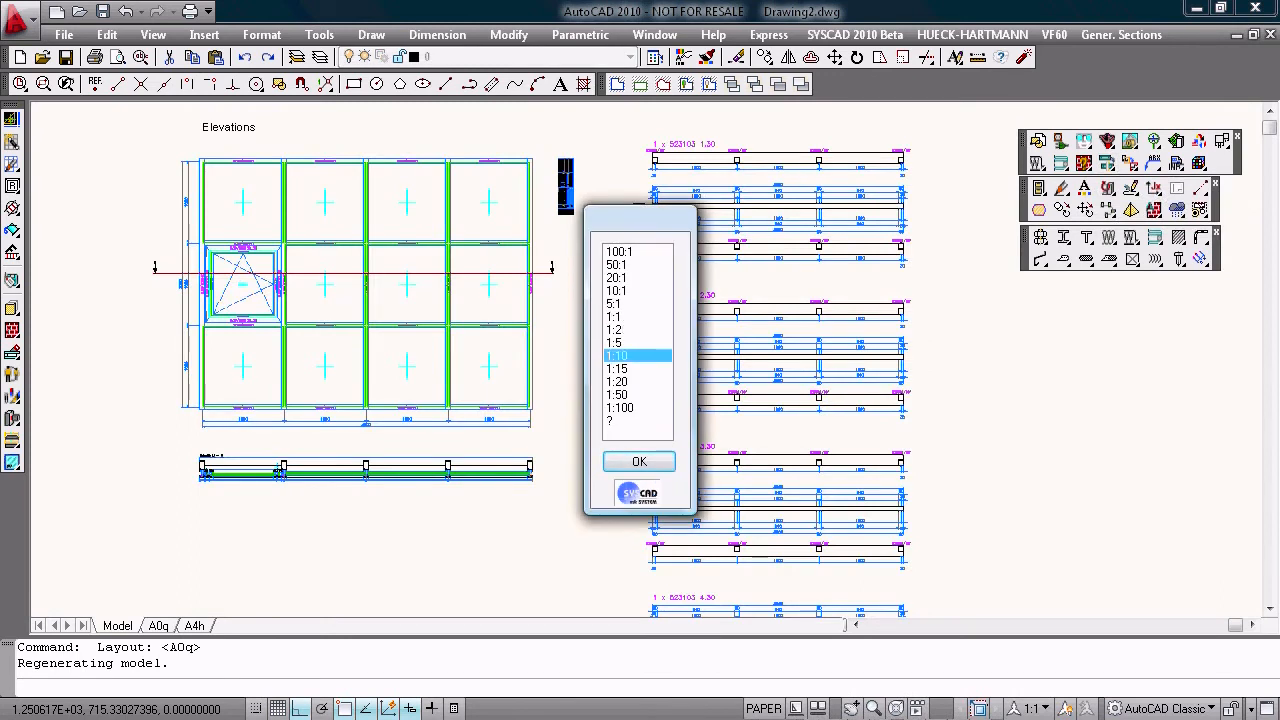
click(640, 460)
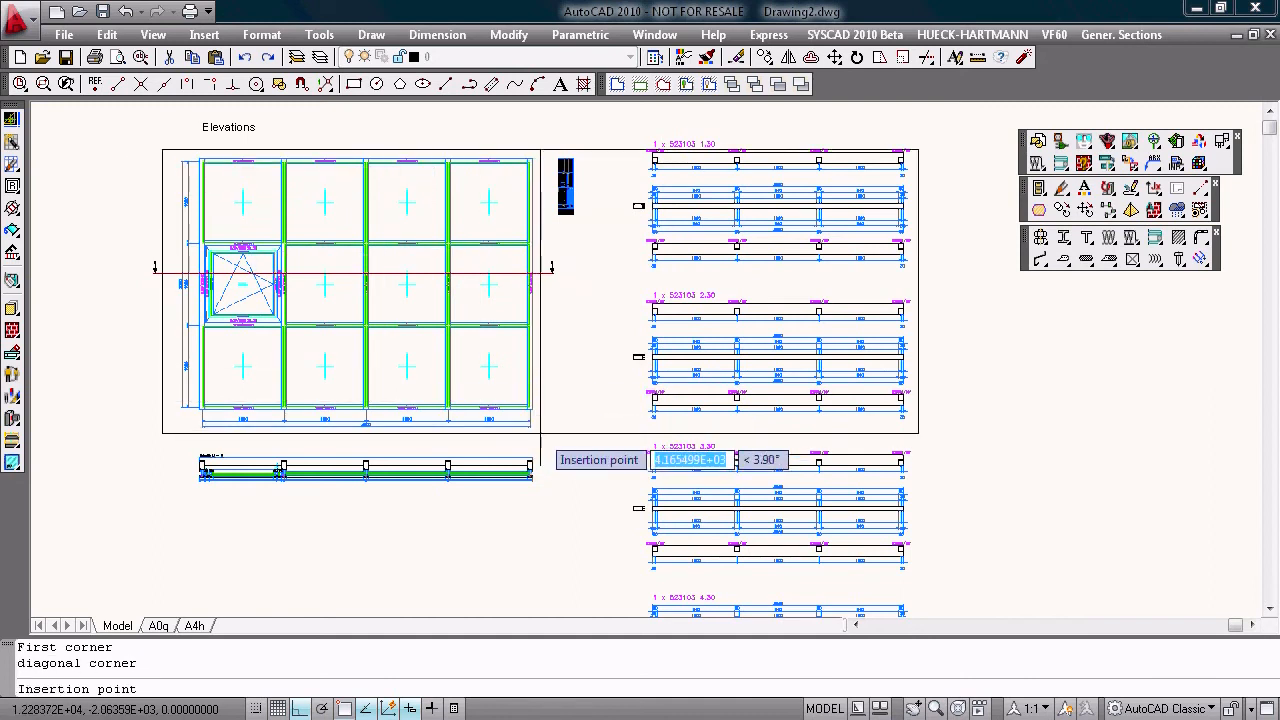
click(194, 624)
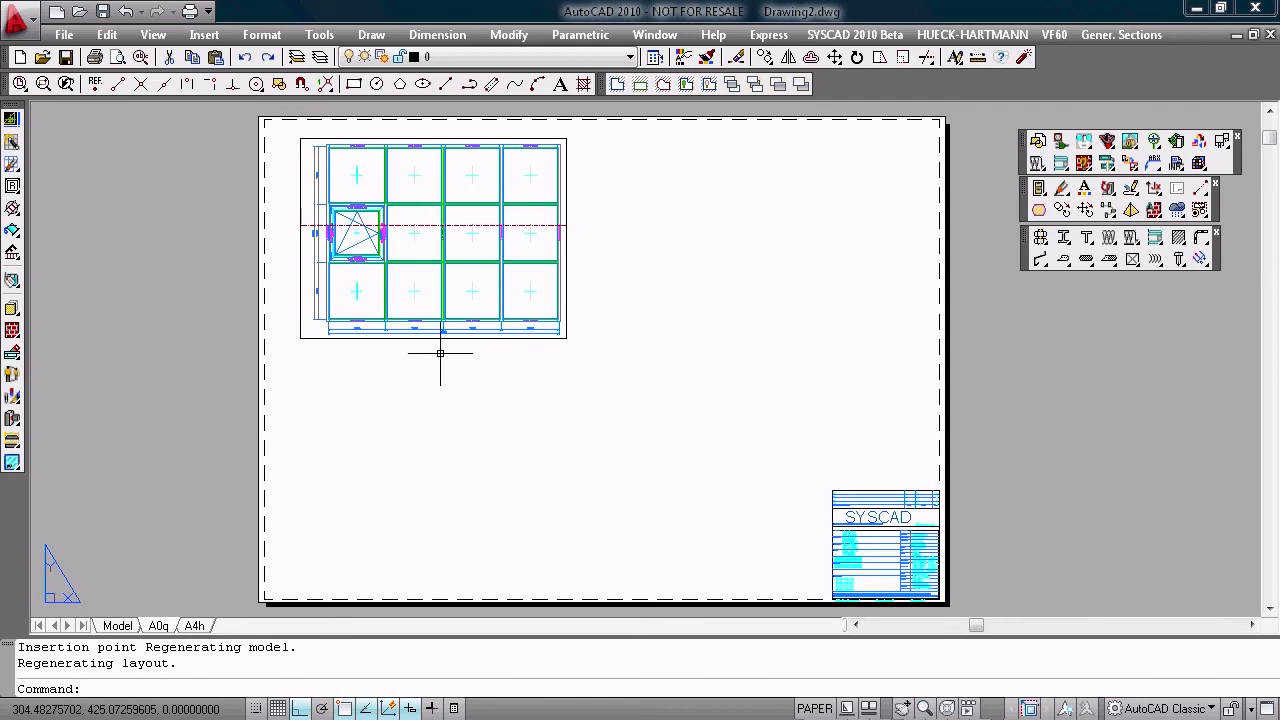
- Add a 1:2 viewport of the horizontal section below the elevation, then return to model space
click(158, 624)
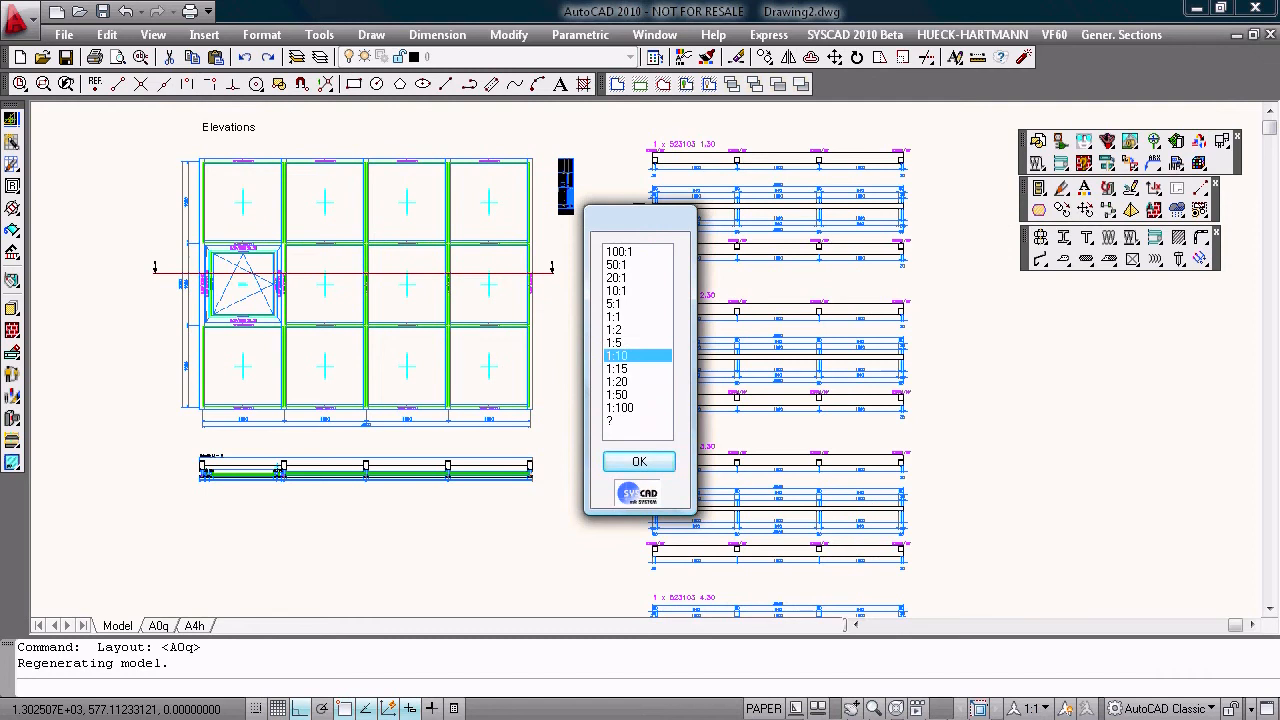
click(616, 328)
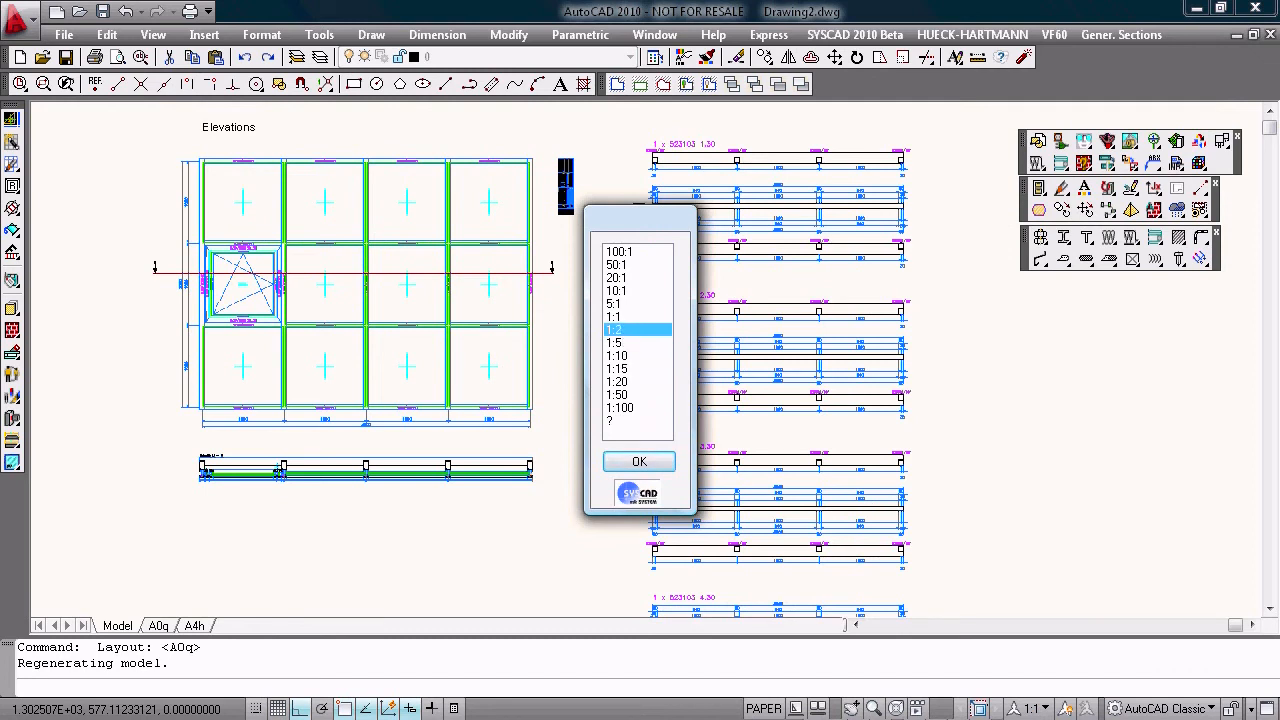
click(640, 460)
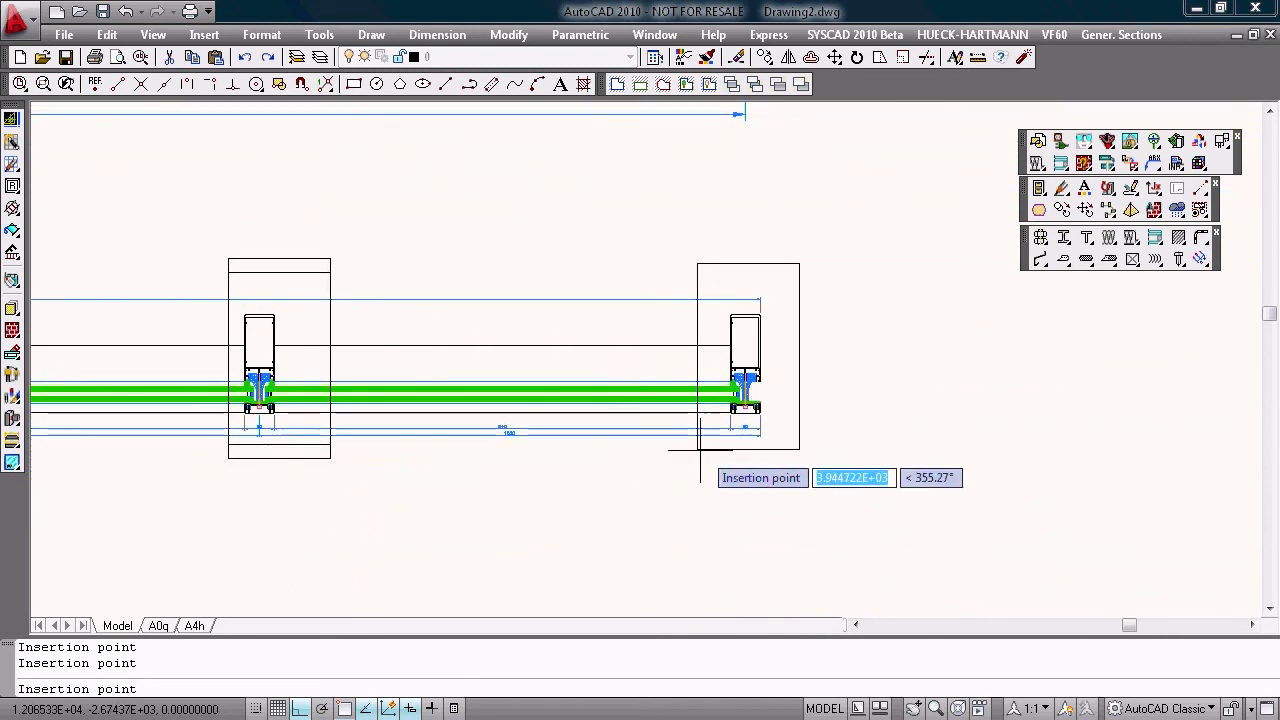
click(158, 624)
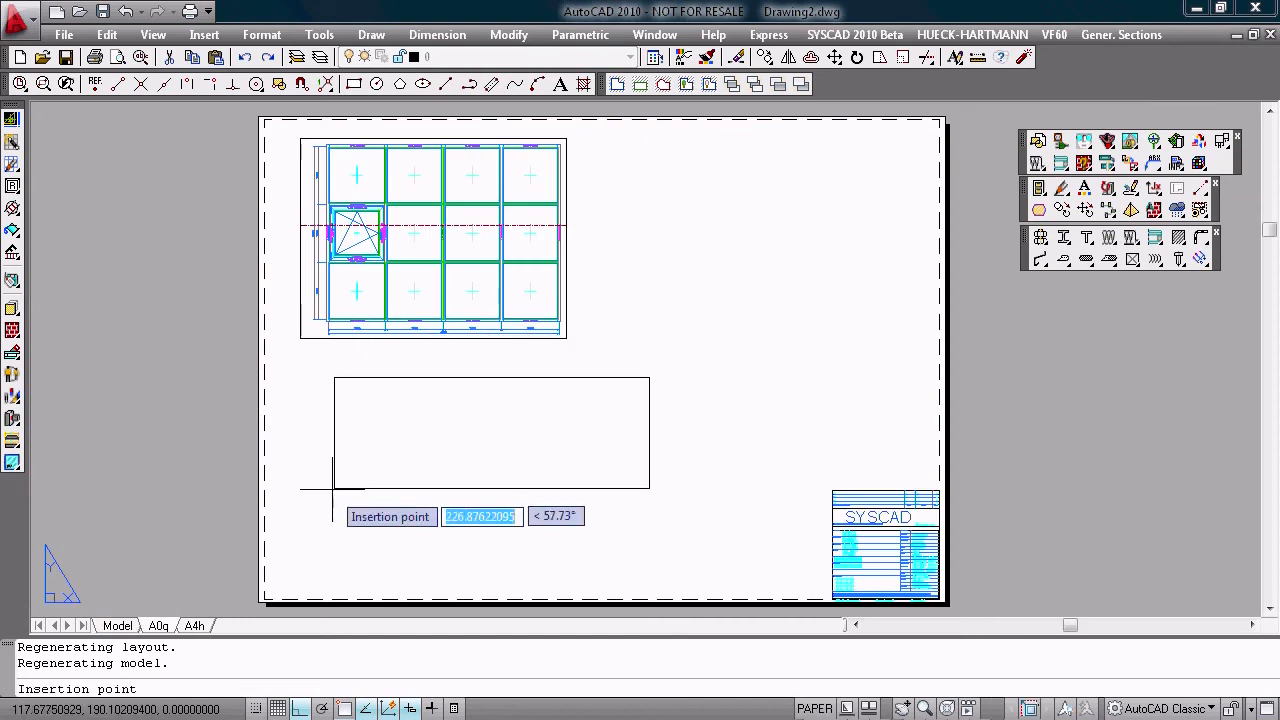
click(332, 430)
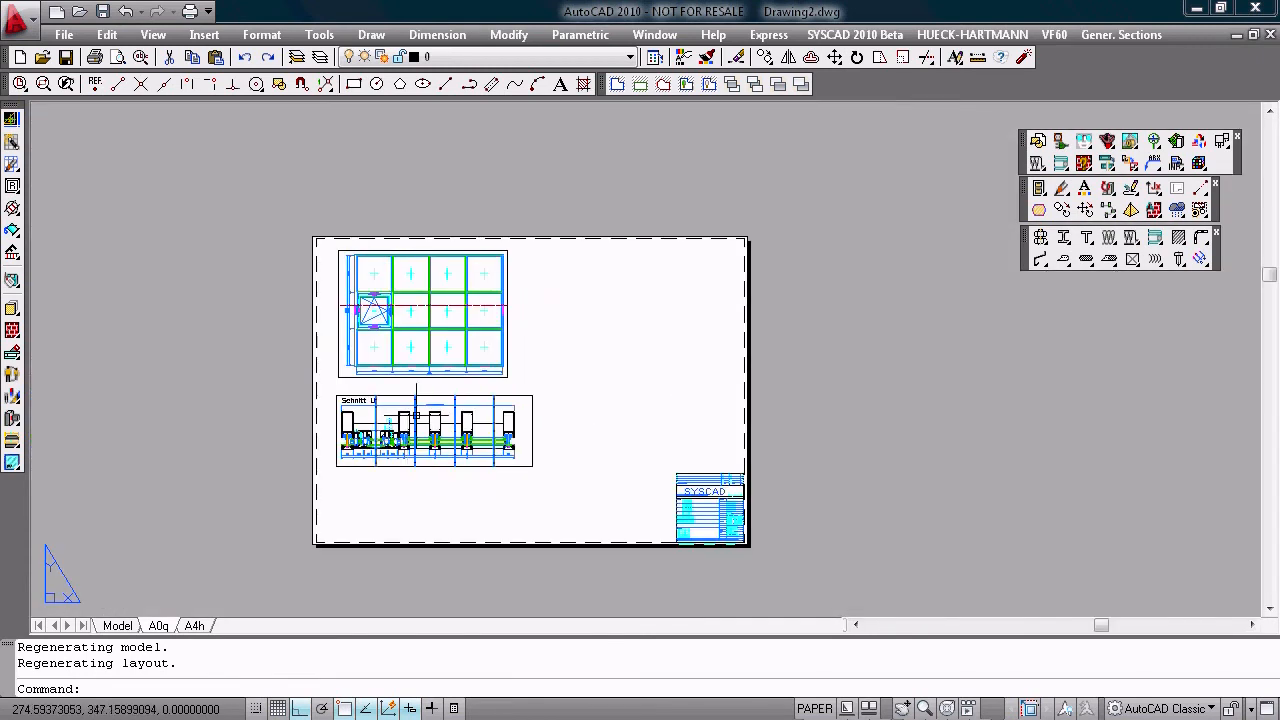
click(116, 624)
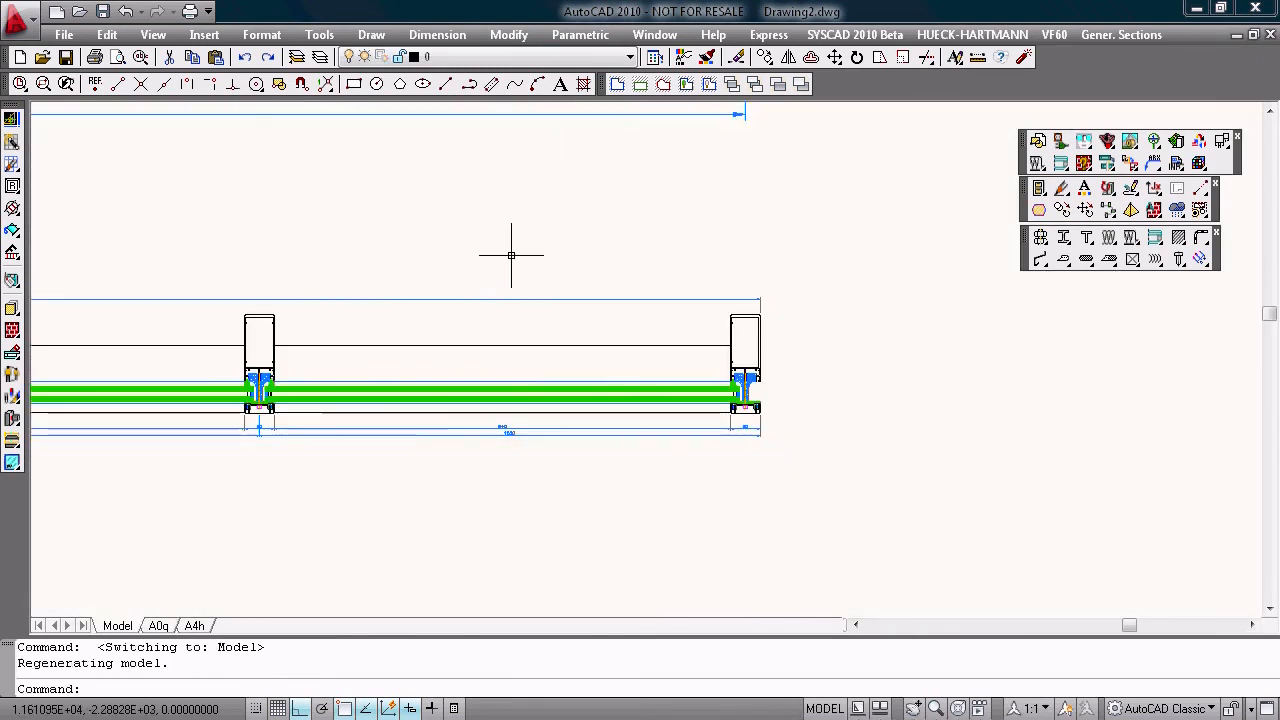